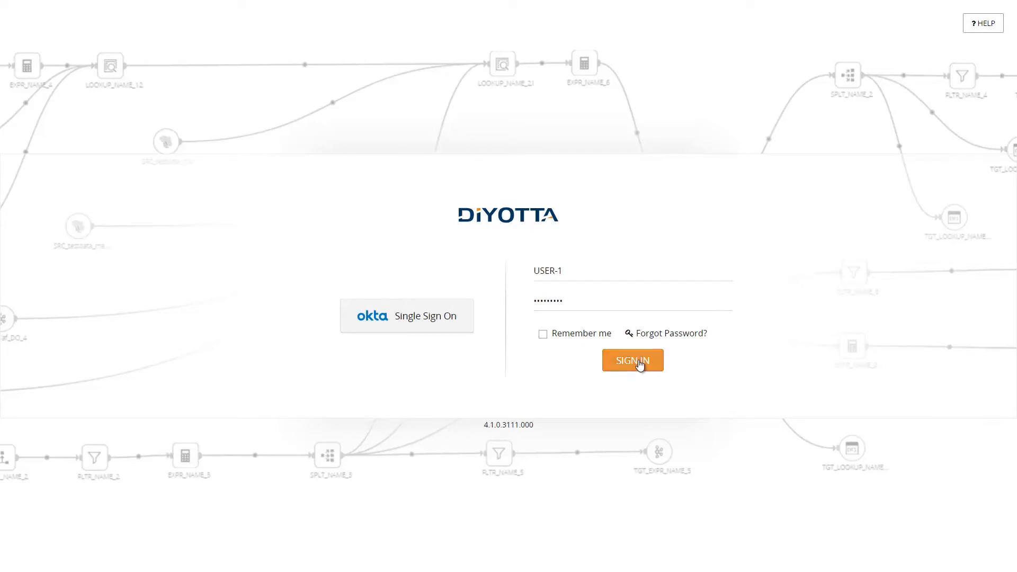
Sign in with the entered credentials to open the Demo_Project dashboard.
click(632, 361)
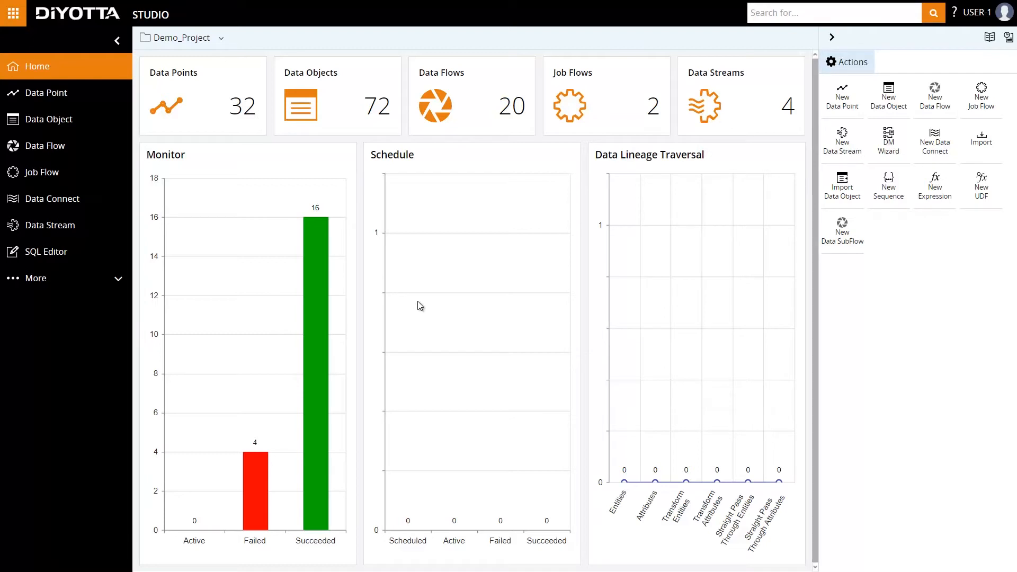
mouse_move(350, 264)
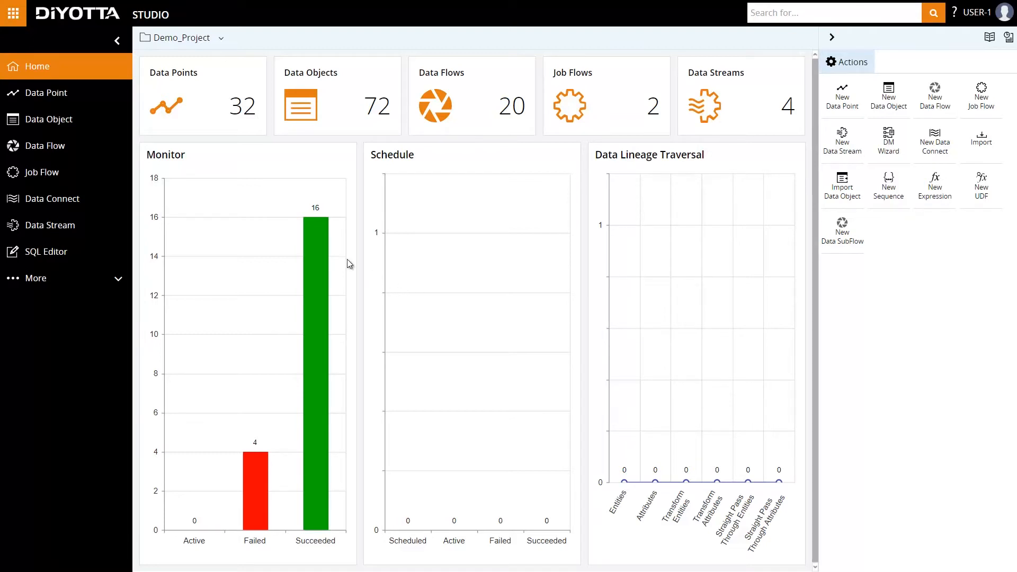
Review MSSQL_CONN's connection properties and dbo schema, then return to the data point list.
click(45, 93)
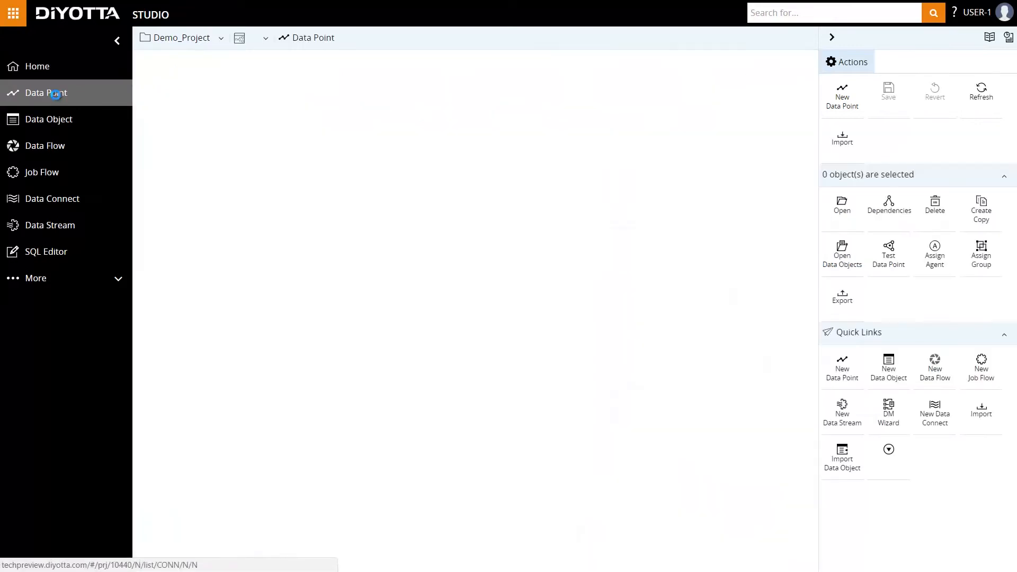
click(46, 92)
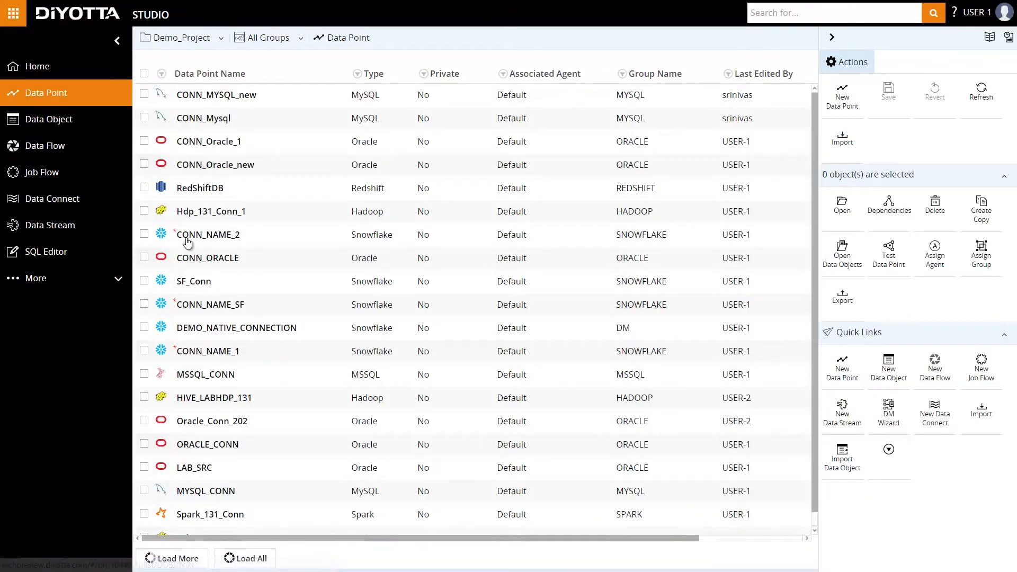
double_click(205, 375)
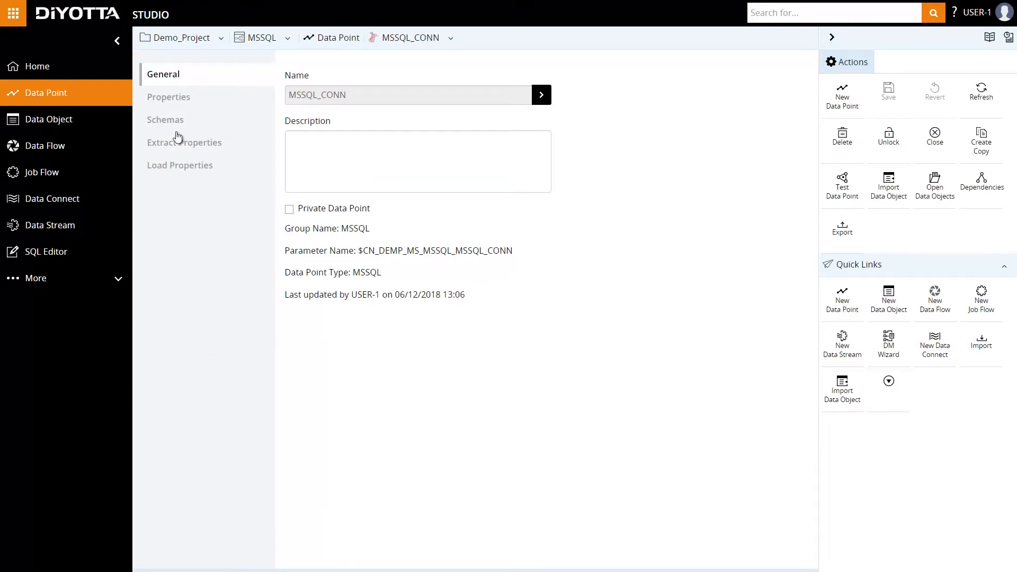
click(169, 97)
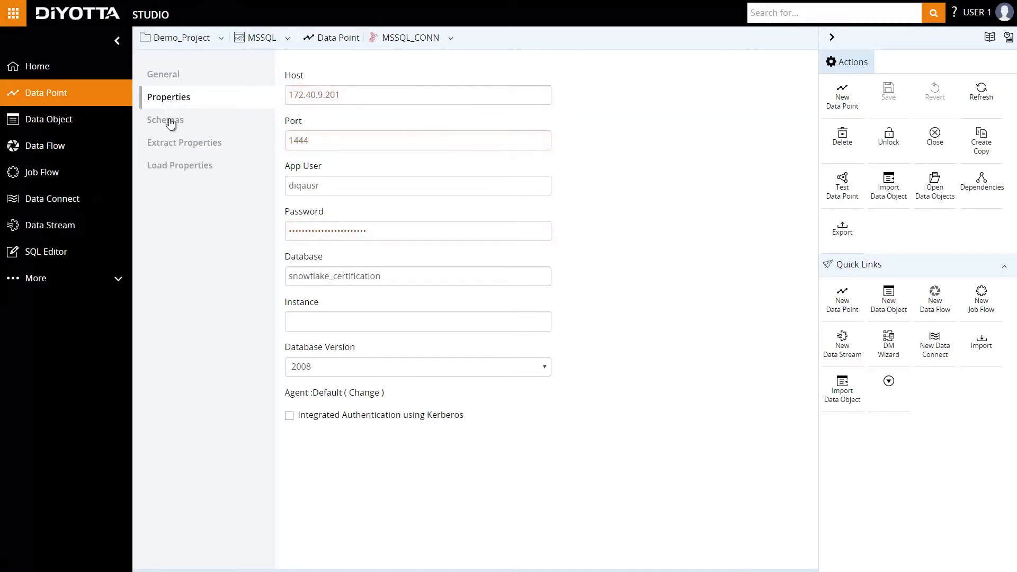
click(165, 119)
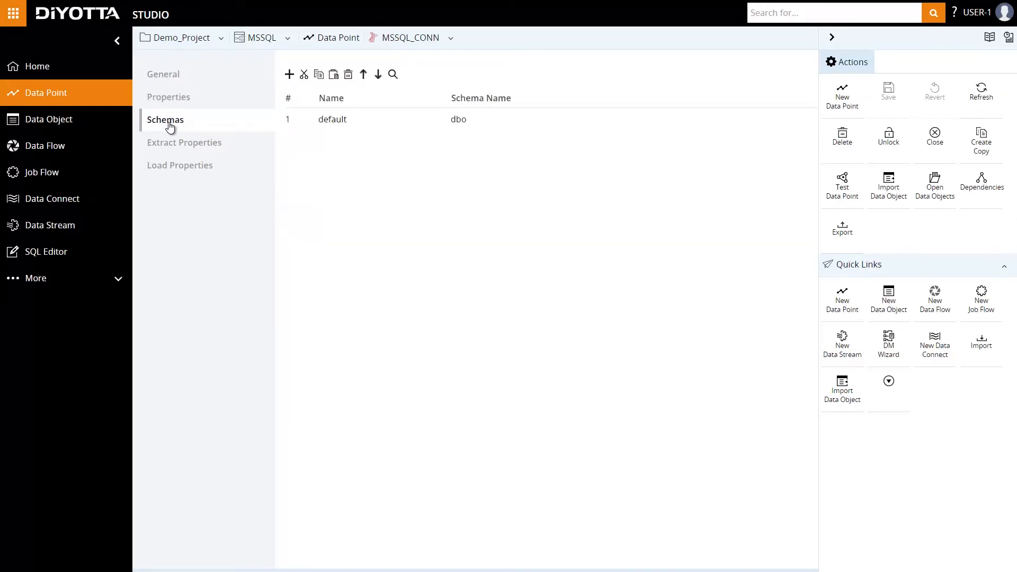
mouse_move(415, 133)
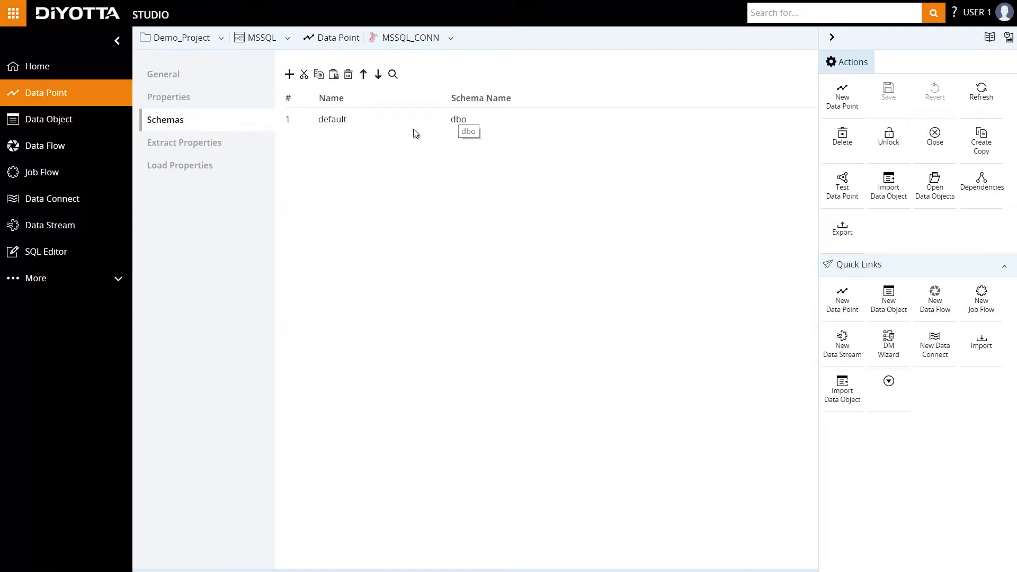
mouse_move(210, 190)
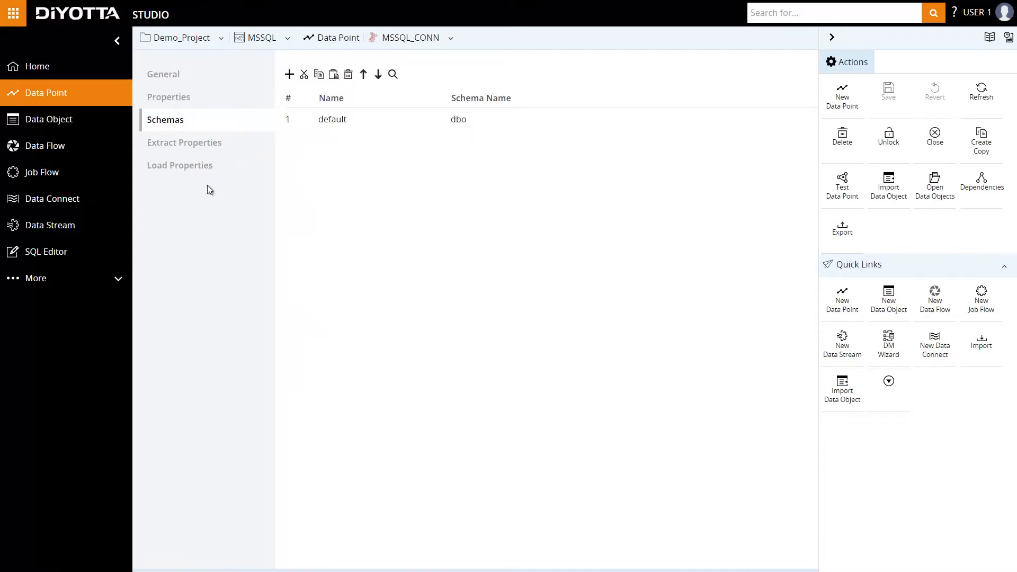
mouse_move(48, 119)
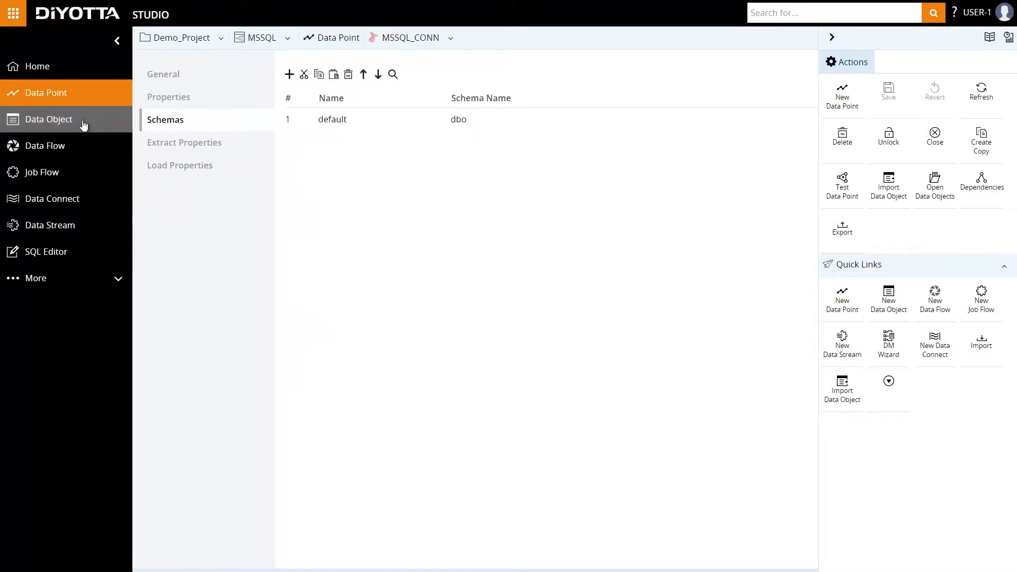
click(45, 92)
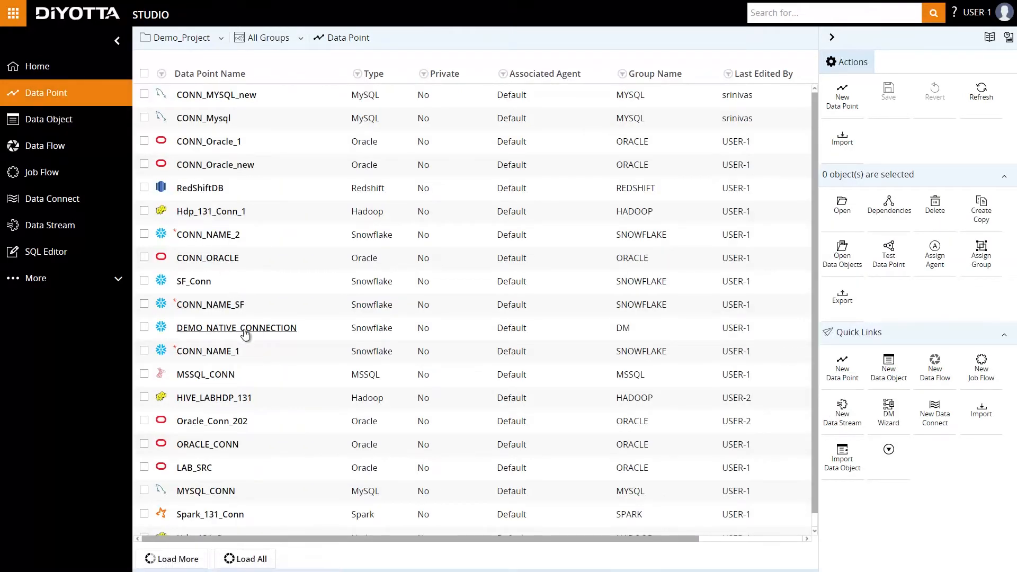
Review DEMO_NATIVE_CONNECTION's Snowflake properties and four databases, then open the data object list.
click(237, 328)
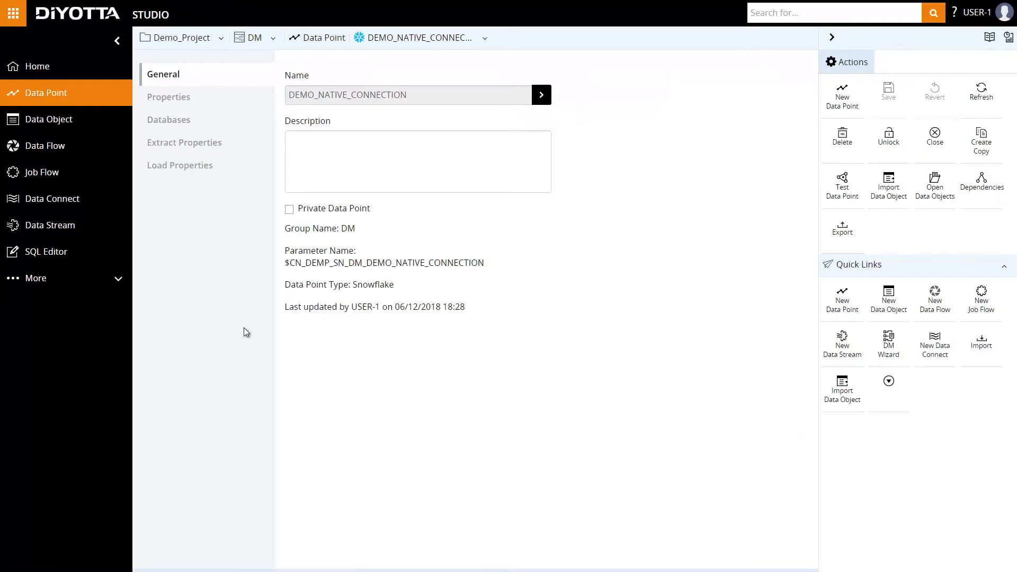
click(168, 97)
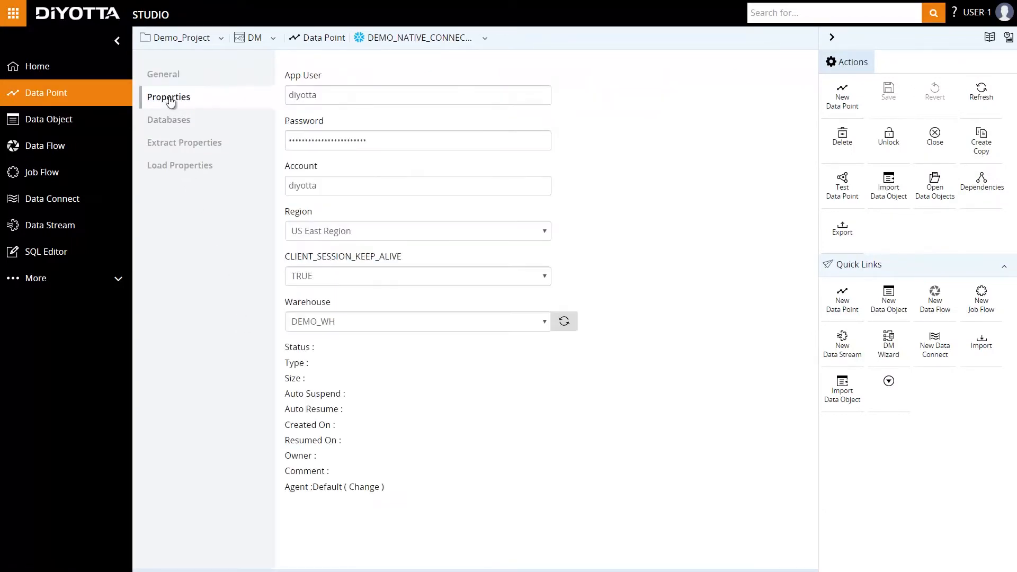
click(168, 120)
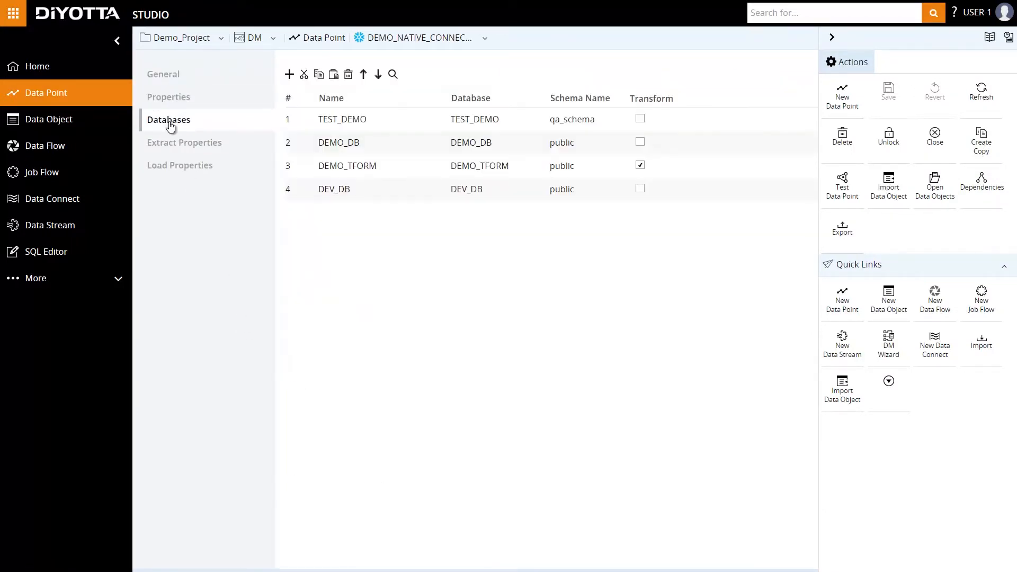
mouse_move(180, 170)
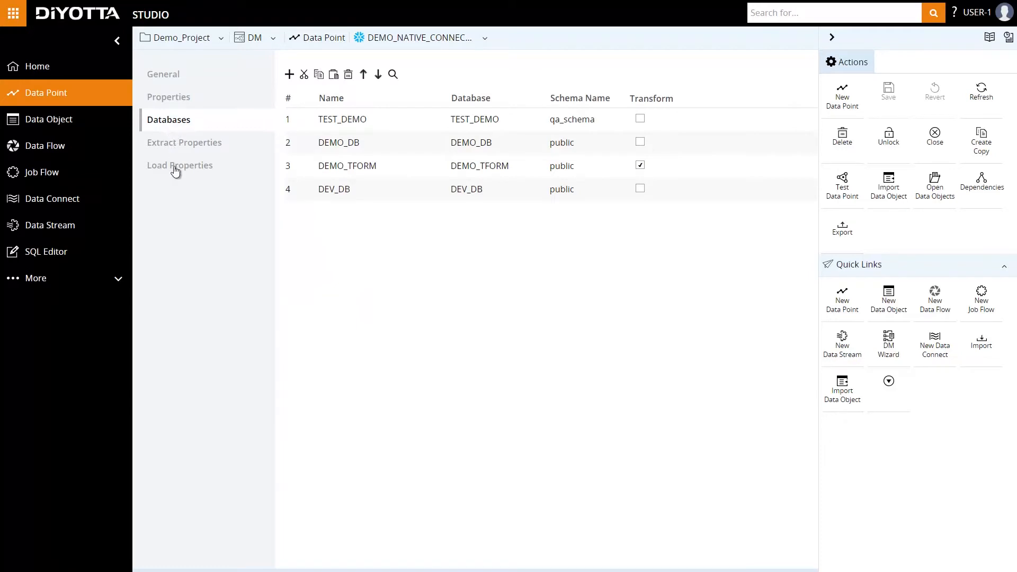
mouse_move(49, 119)
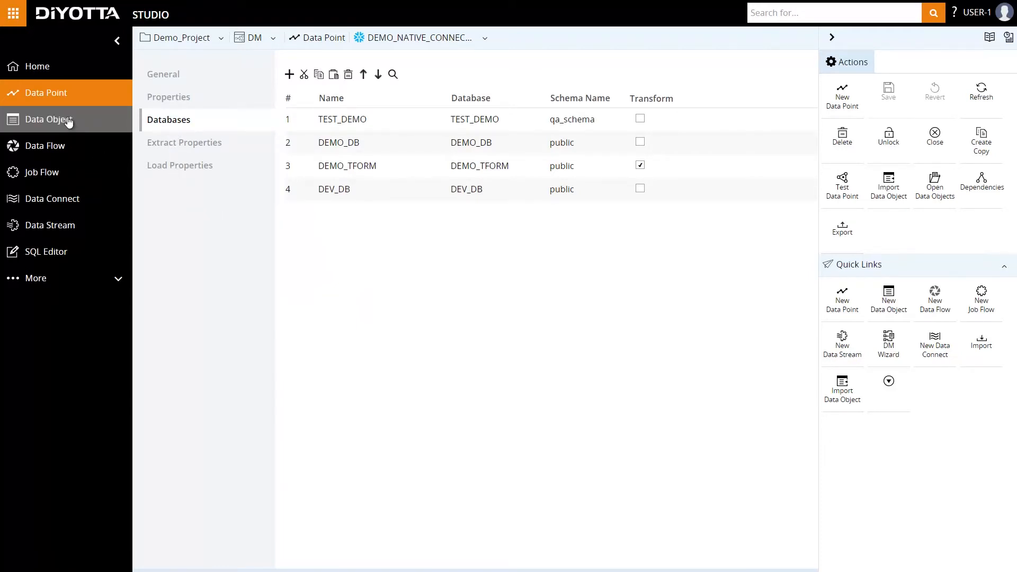
click(45, 118)
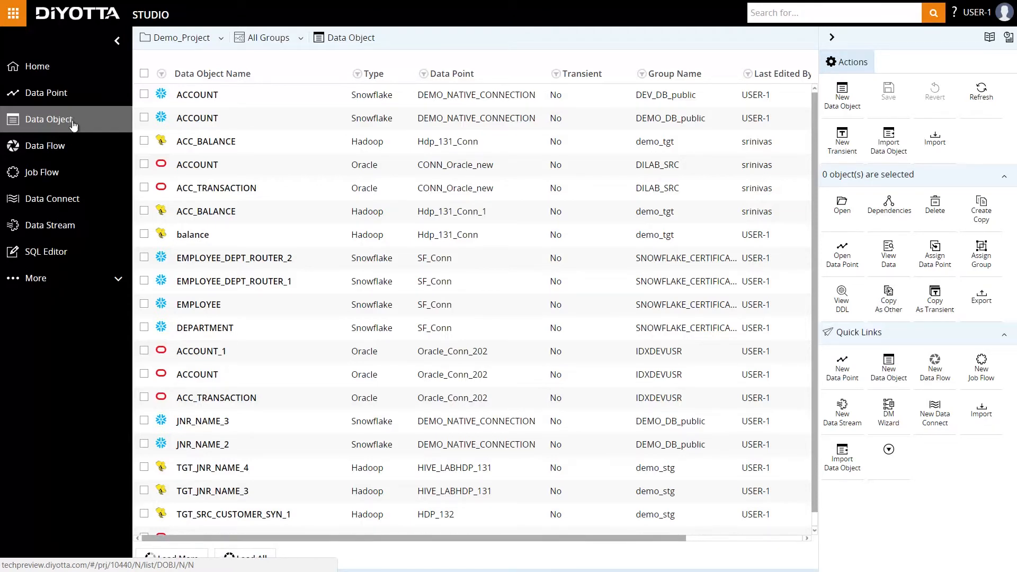
mouse_move(888, 141)
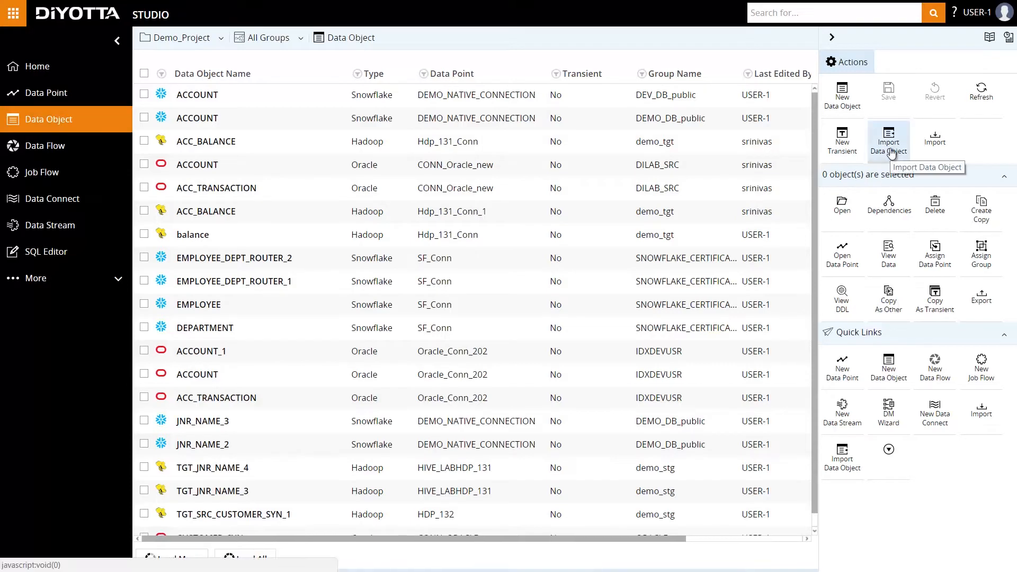
Start a data object import choosing MSSQL type and the MSSQL_CONN data point.
click(888, 139)
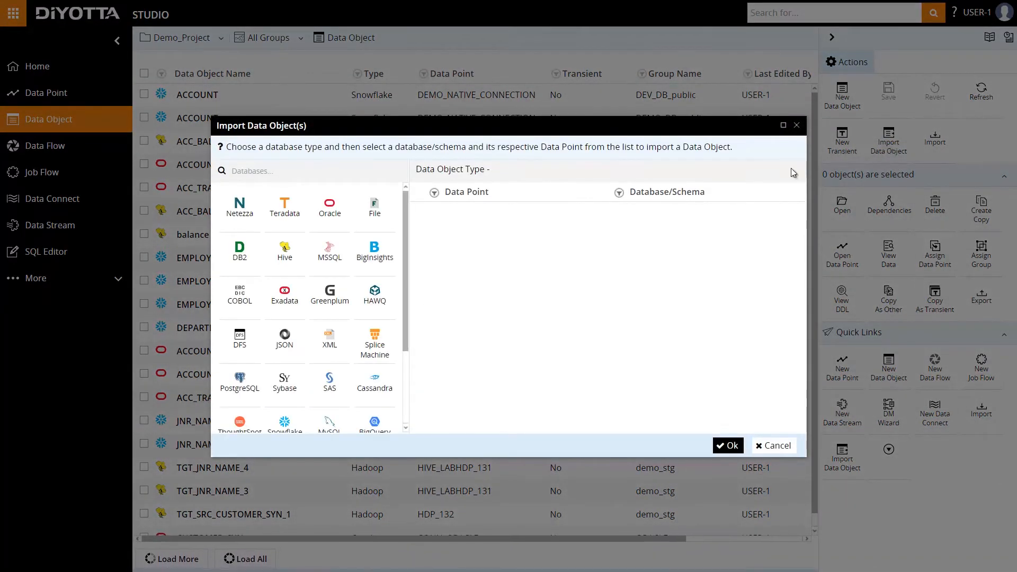
click(329, 253)
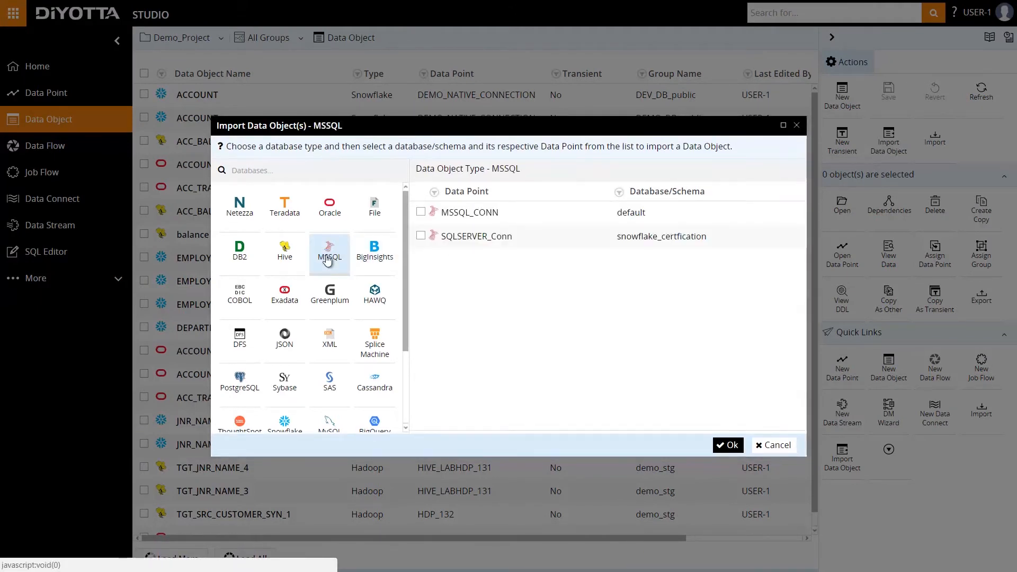
click(421, 212)
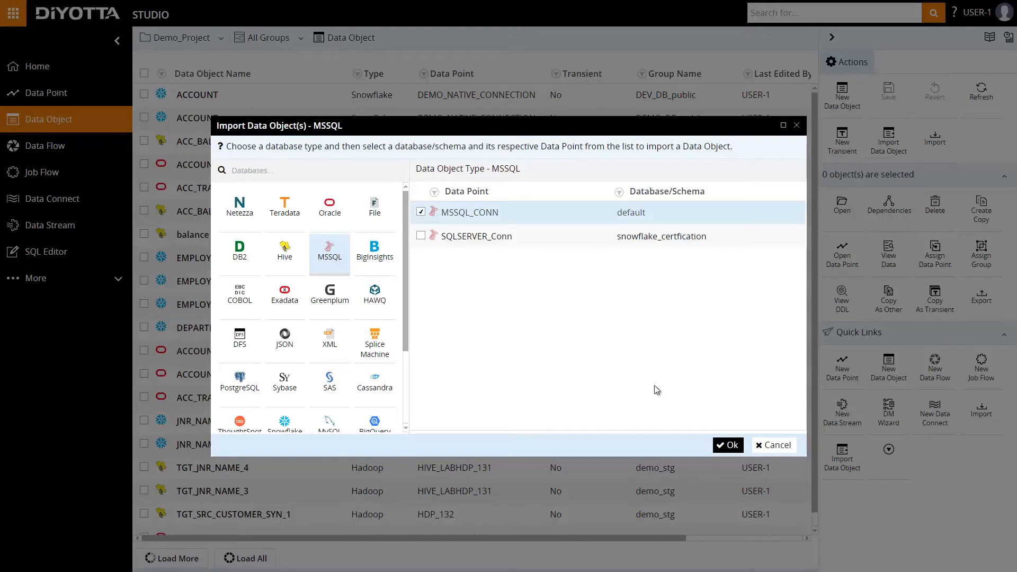
click(726, 445)
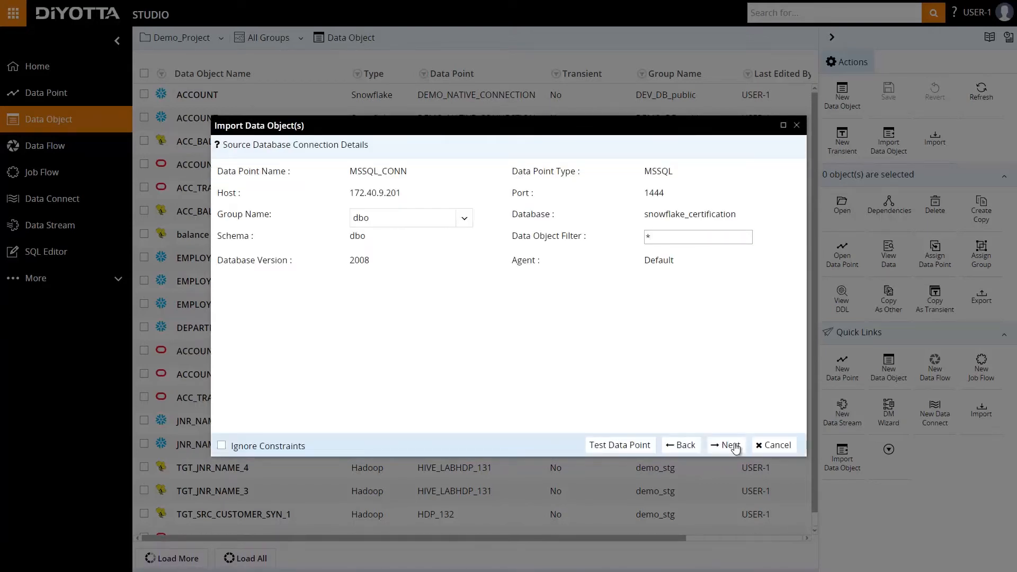
Select the ACCOUNT table and import it as a data object.
click(724, 445)
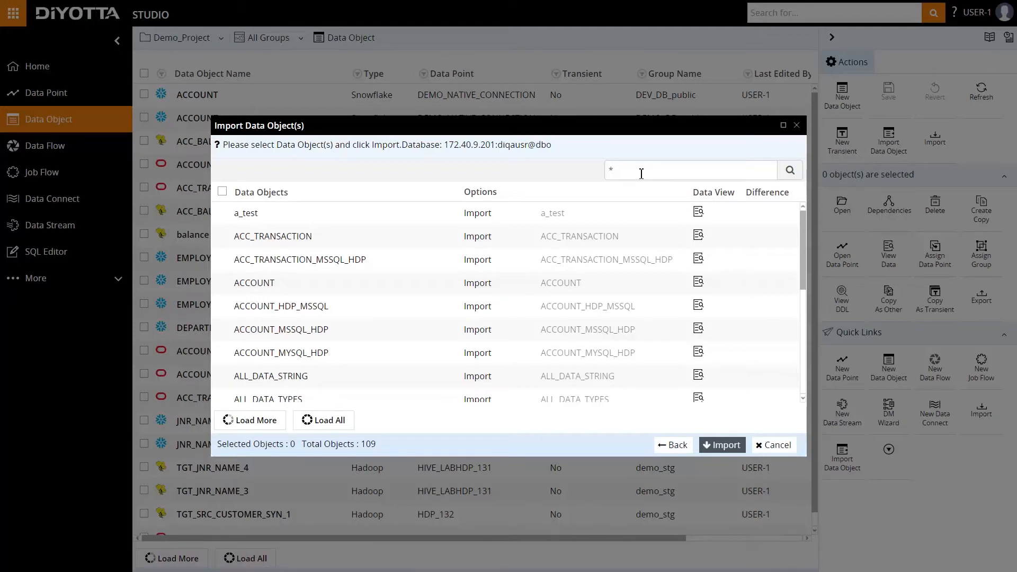
mouse_move(242, 279)
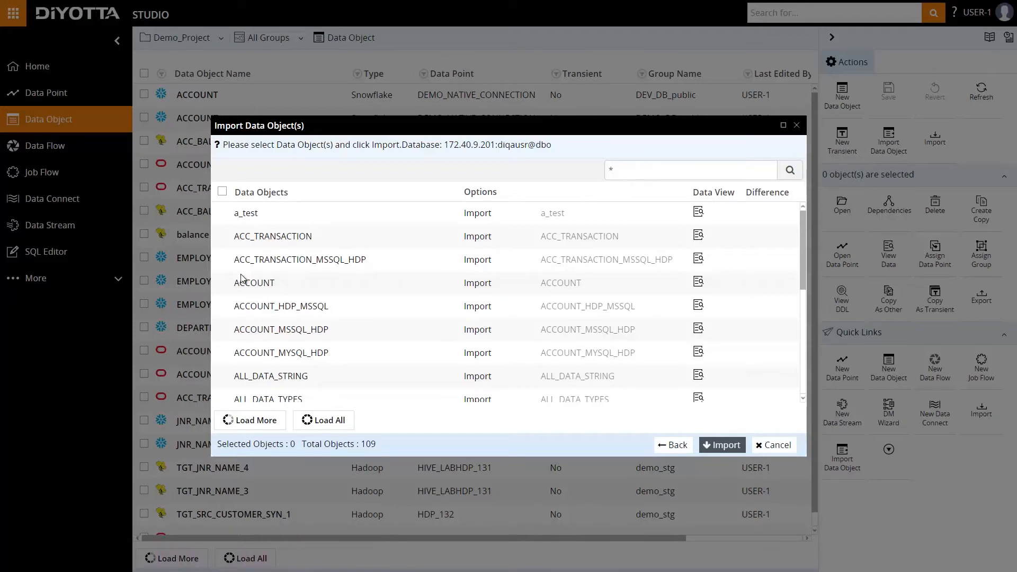
click(222, 283)
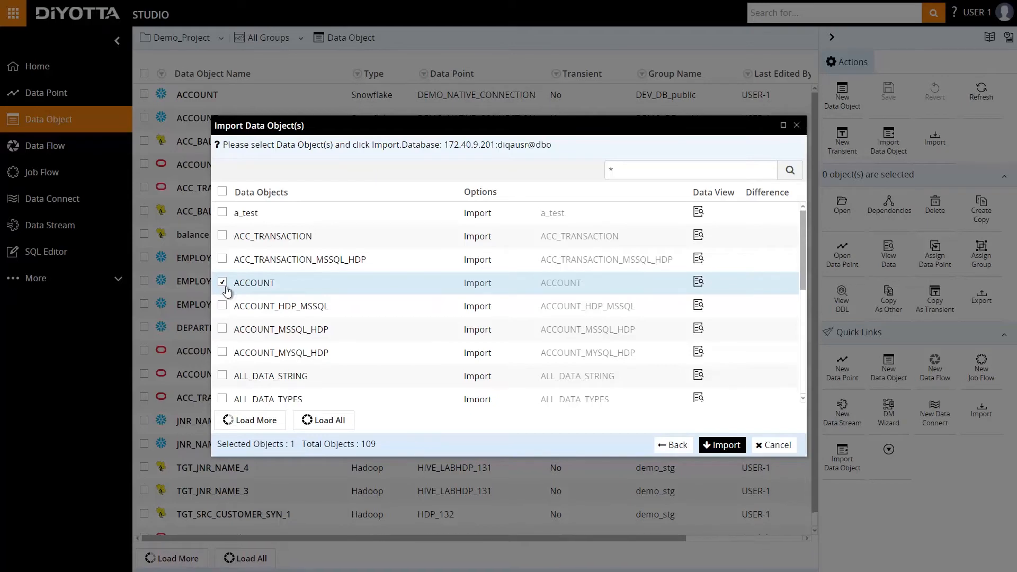
click(722, 445)
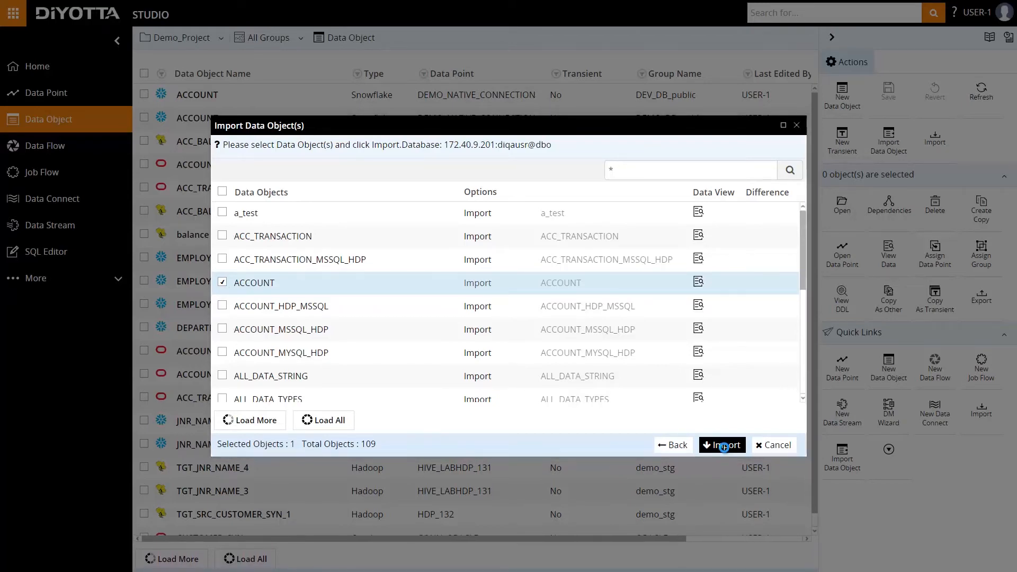
click(722, 445)
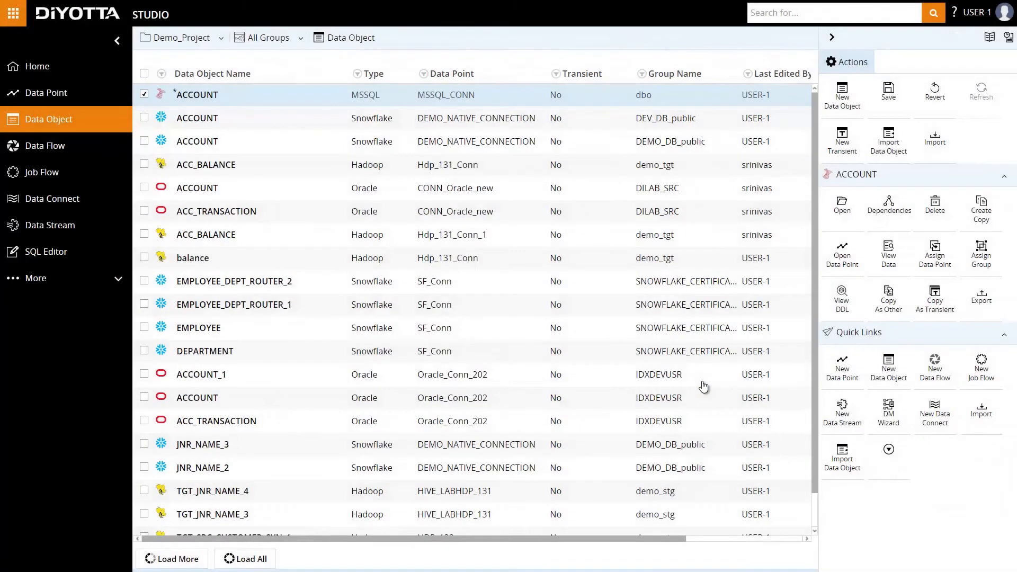
mouse_move(890, 95)
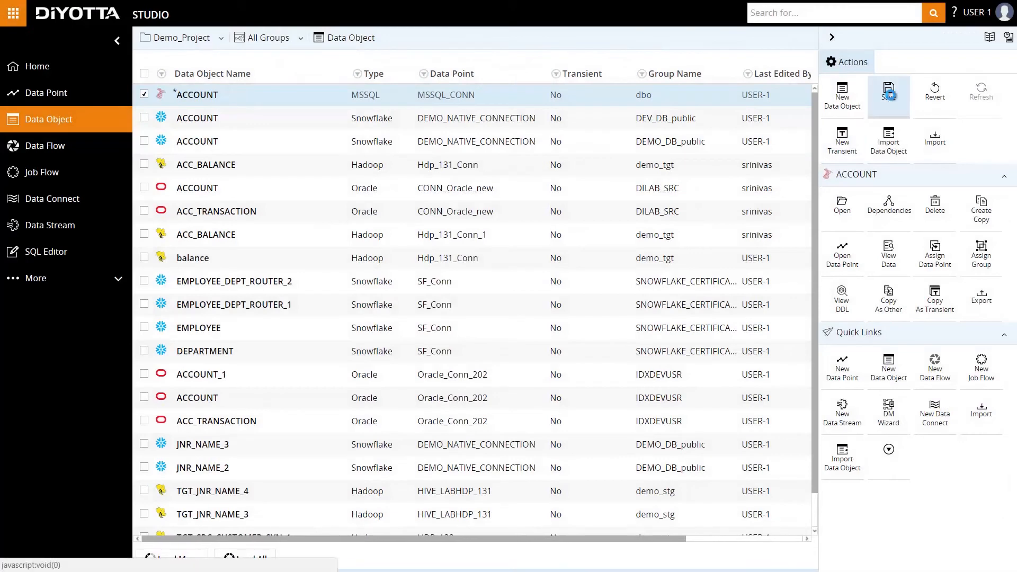
Save the imported ACCOUNT data object and clear its row selection.
click(888, 96)
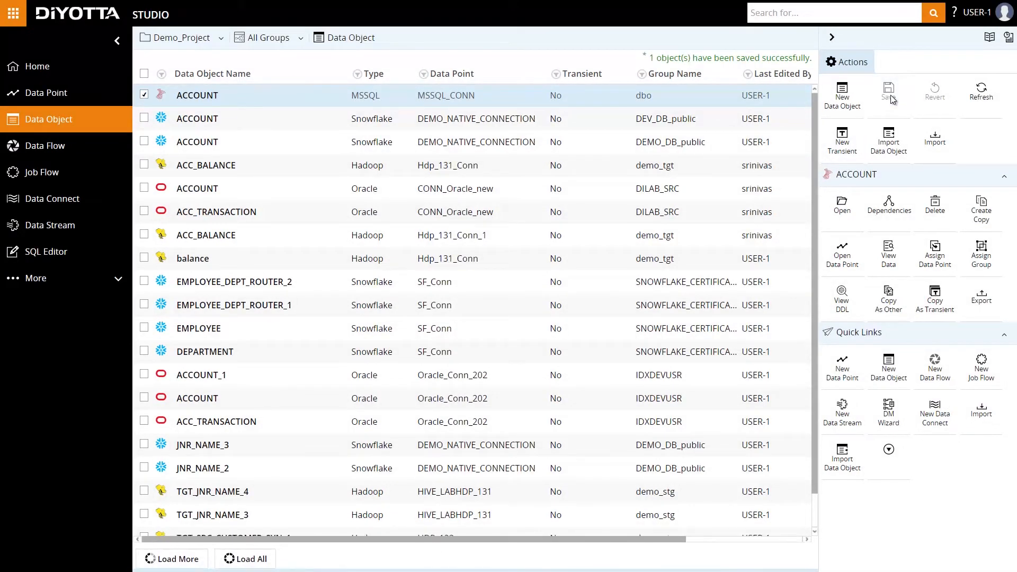
click(144, 95)
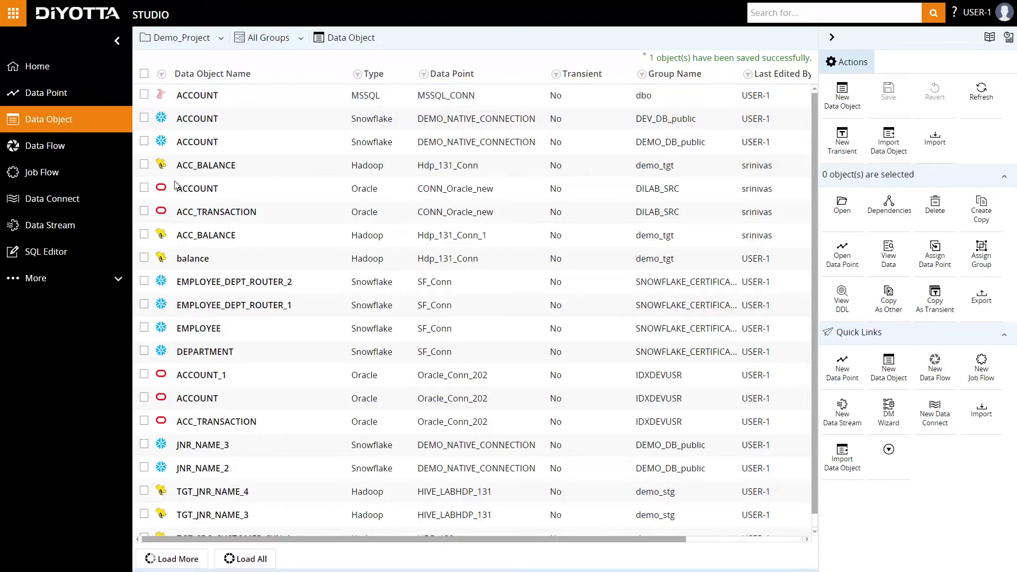
click(44, 146)
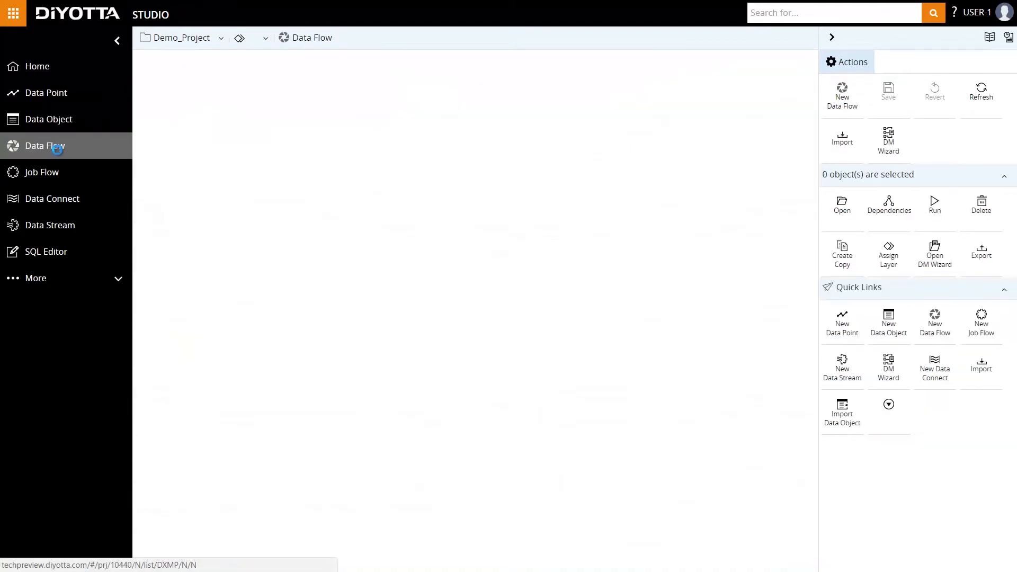
Show the project's data flows across Snowflake, Hadoop, Spark and PostgreSQL types.
click(45, 145)
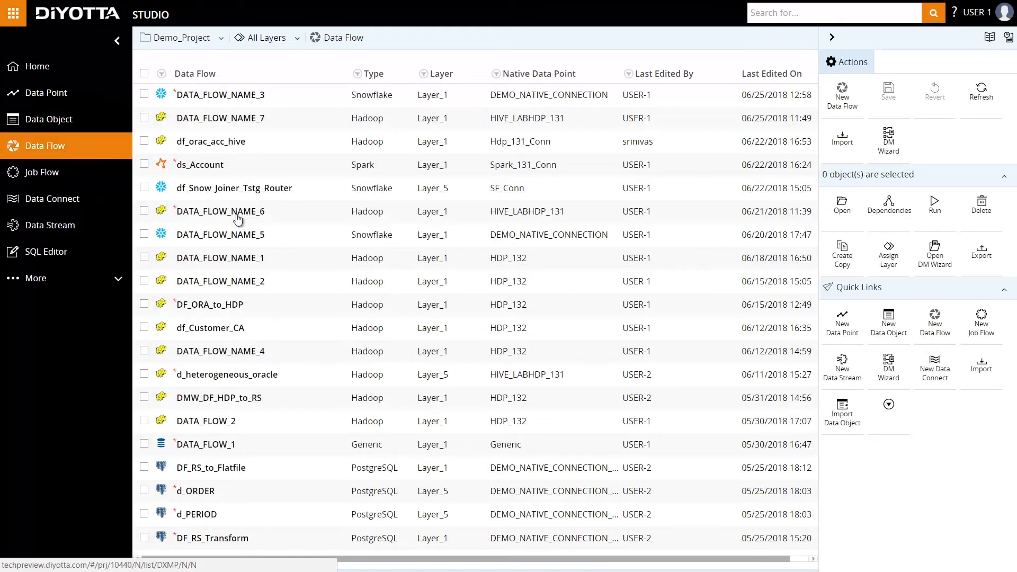
mouse_move(329, 229)
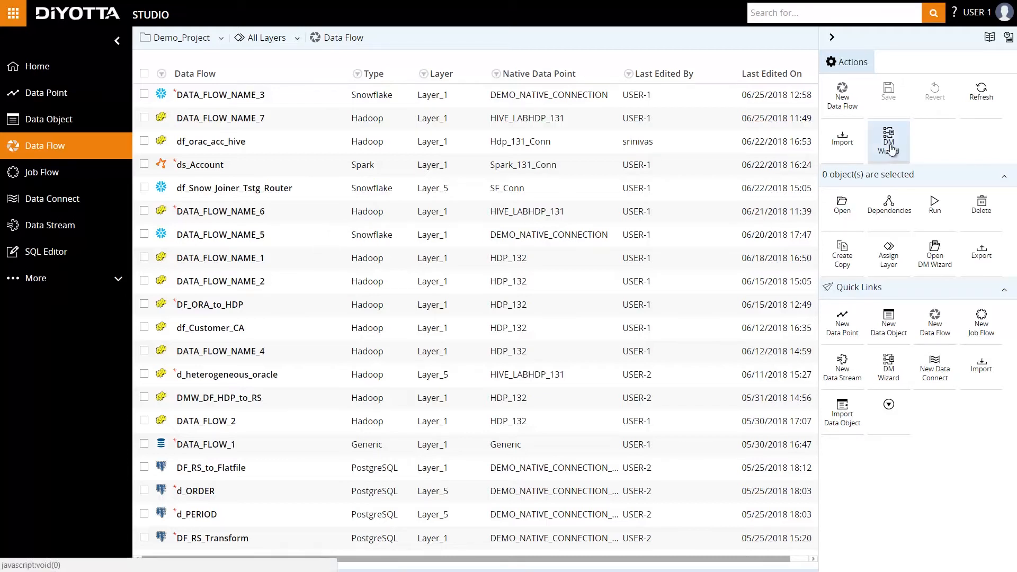
mouse_move(889, 139)
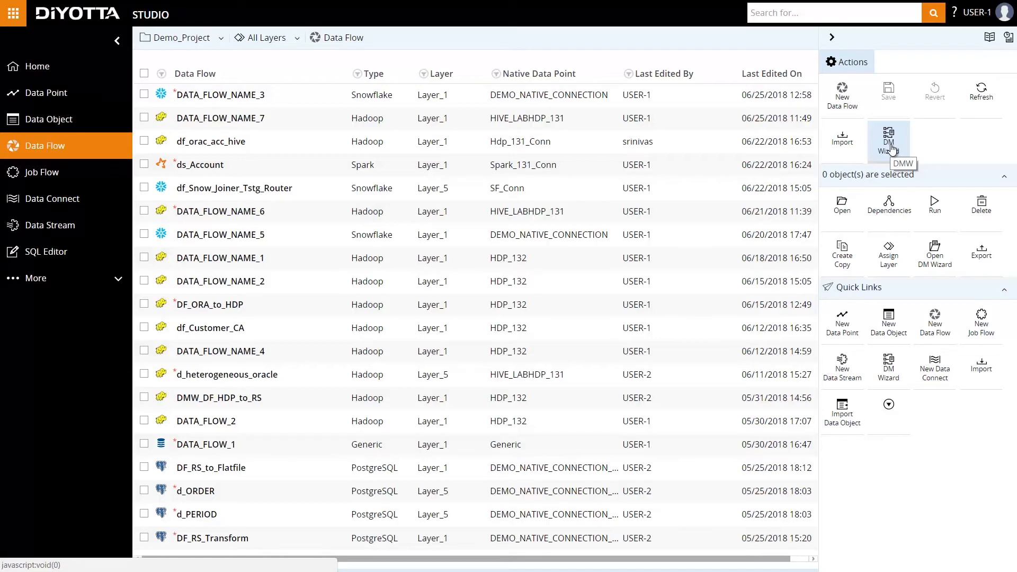
mouse_move(934, 322)
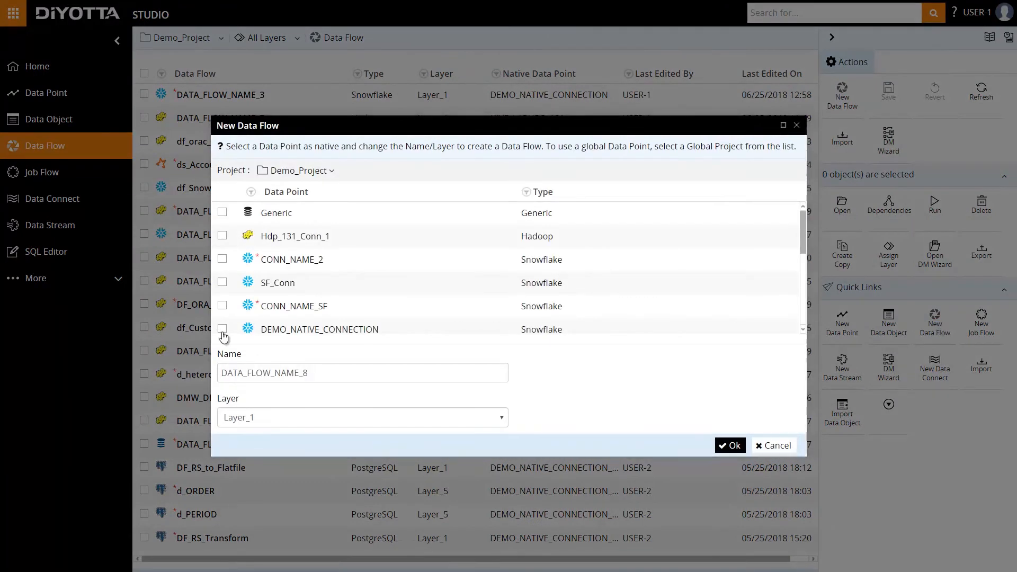
Create DATA_FLOW_NAME_8 in Layer_1 using DEMO_NATIVE_CONNECTION as native data point.
click(223, 329)
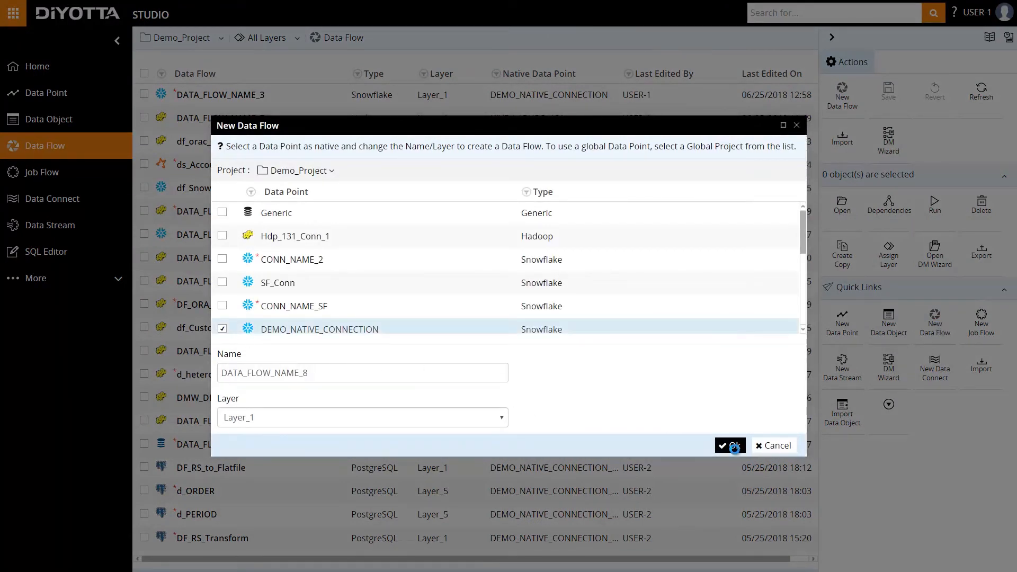
click(729, 446)
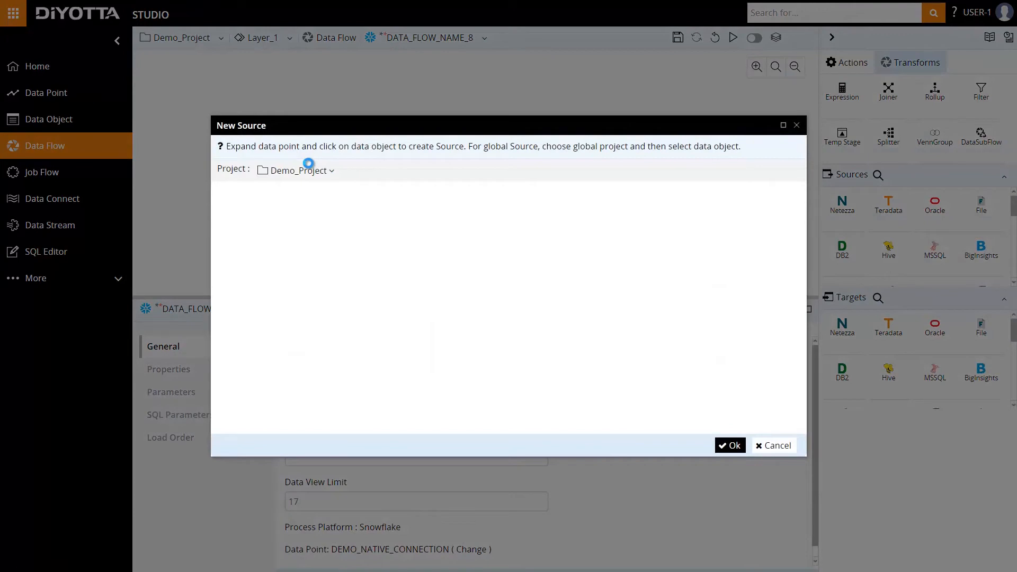
Add the MSSQL_CONN ACCOUNT table to the flow as source SRC_ACCOUNT.
click(296, 170)
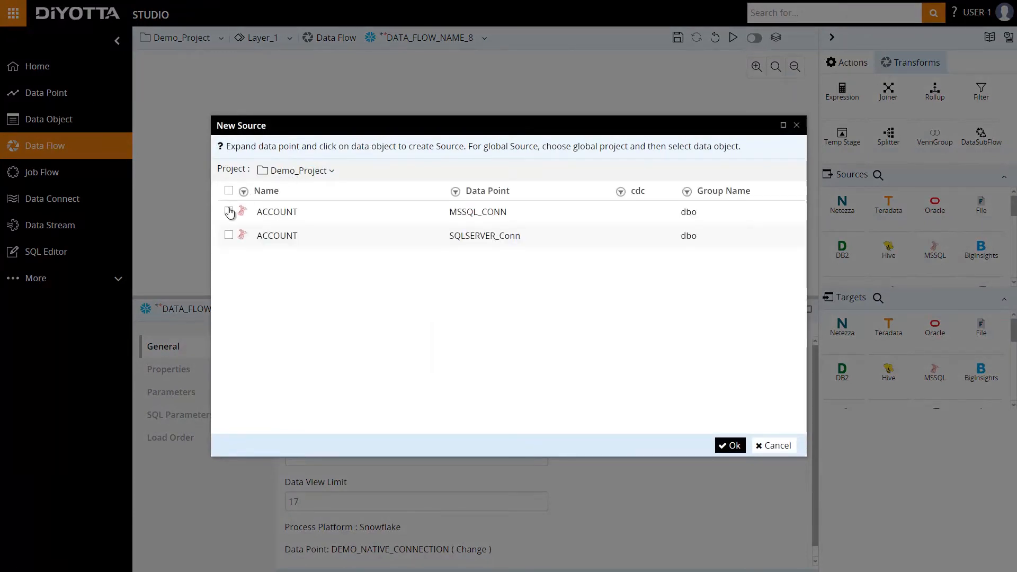
click(229, 212)
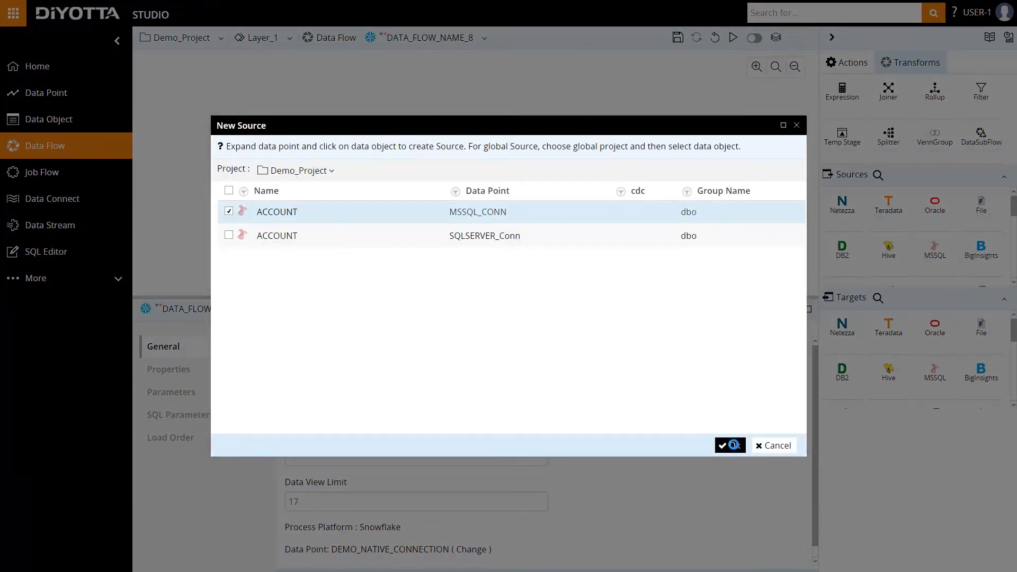
click(729, 445)
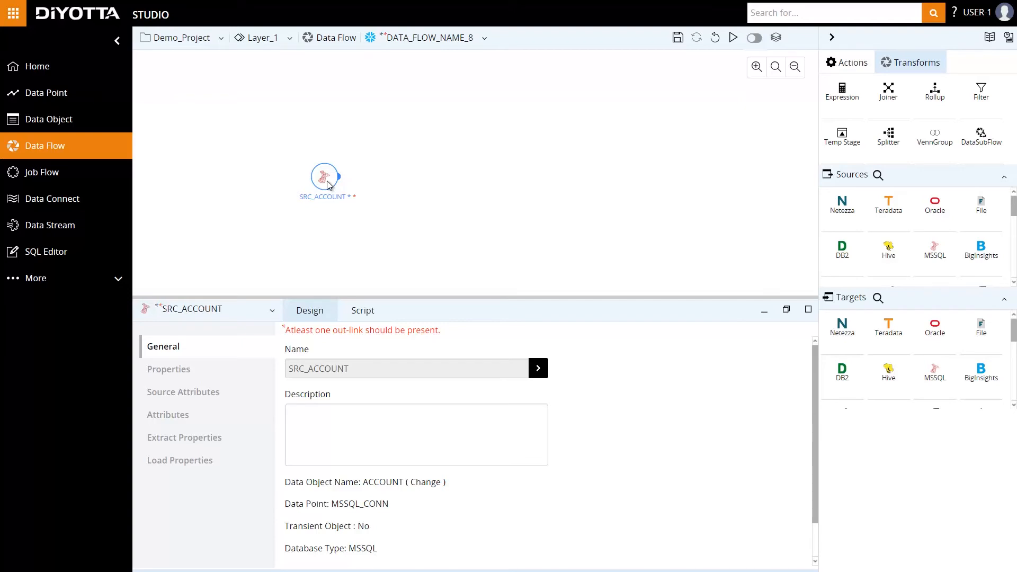
Create Snowflake target ACCOUNT_1 on DEMO_NATIVE_CONNECTION DEV_DB from SRC_ACCOUNT.
click(852, 62)
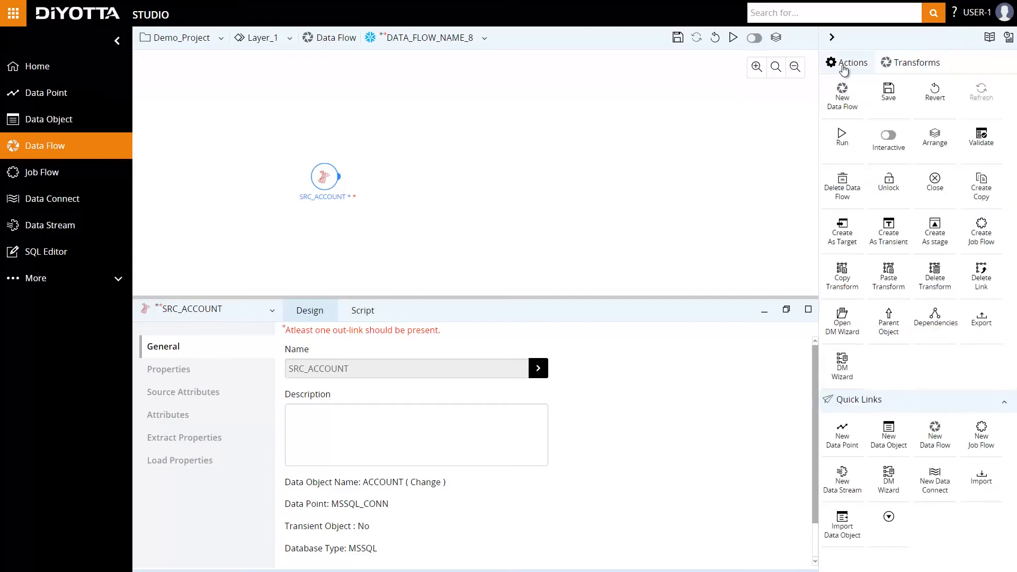
mouse_move(850, 137)
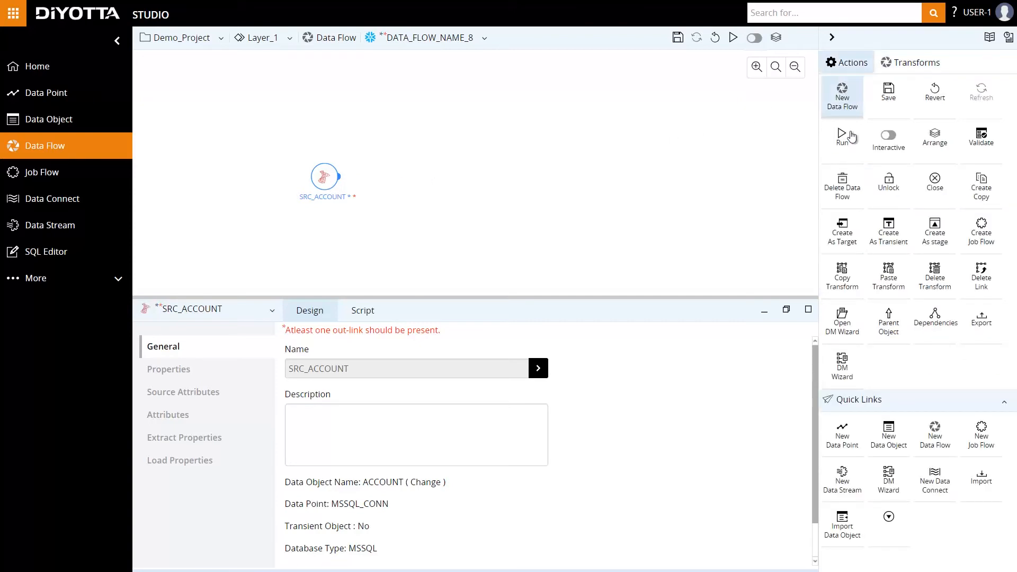
click(842, 231)
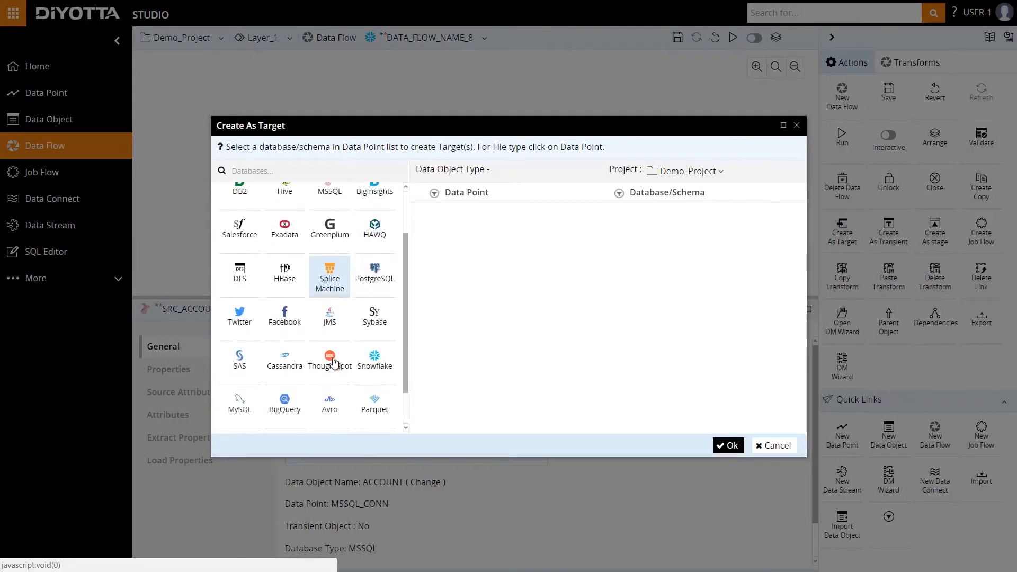
click(374, 360)
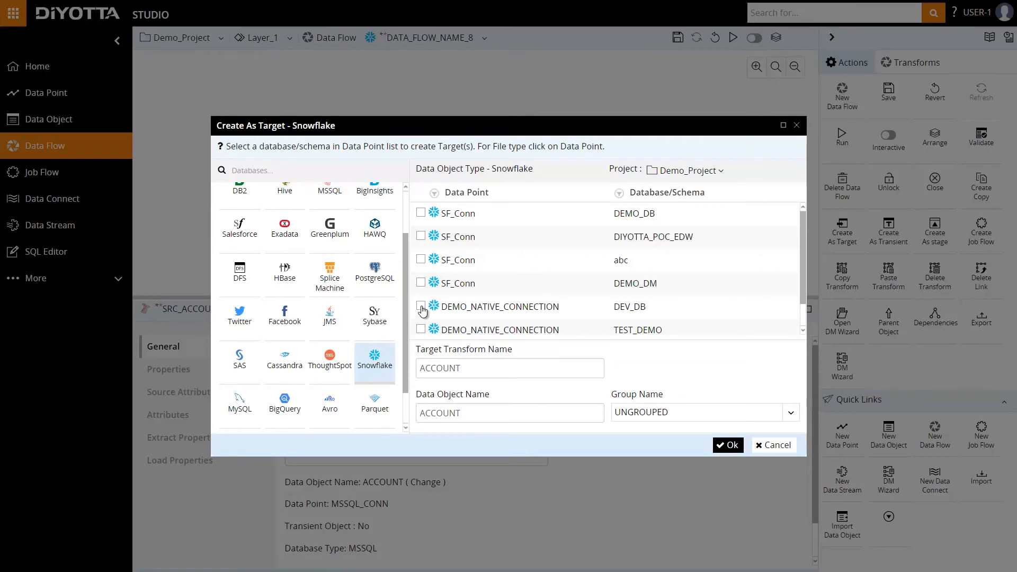
click(421, 306)
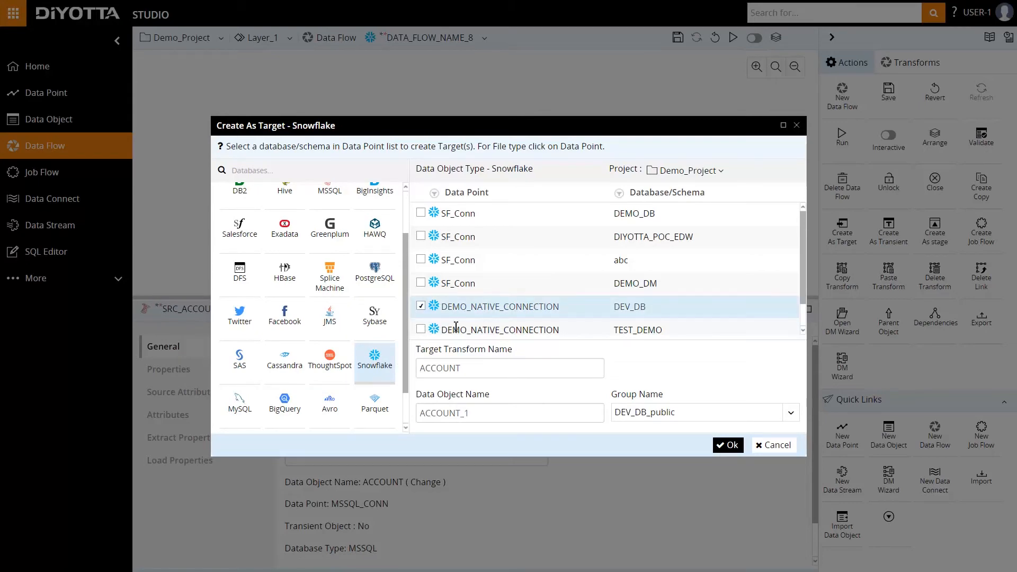
click(728, 445)
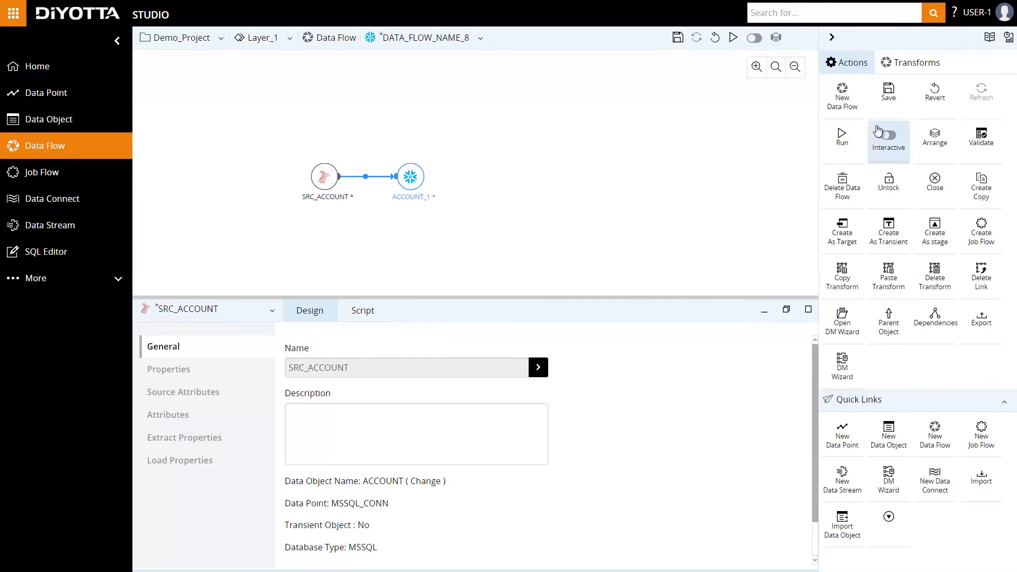
Save DATA_FLOW_NAME_8 and launch its run.
click(888, 93)
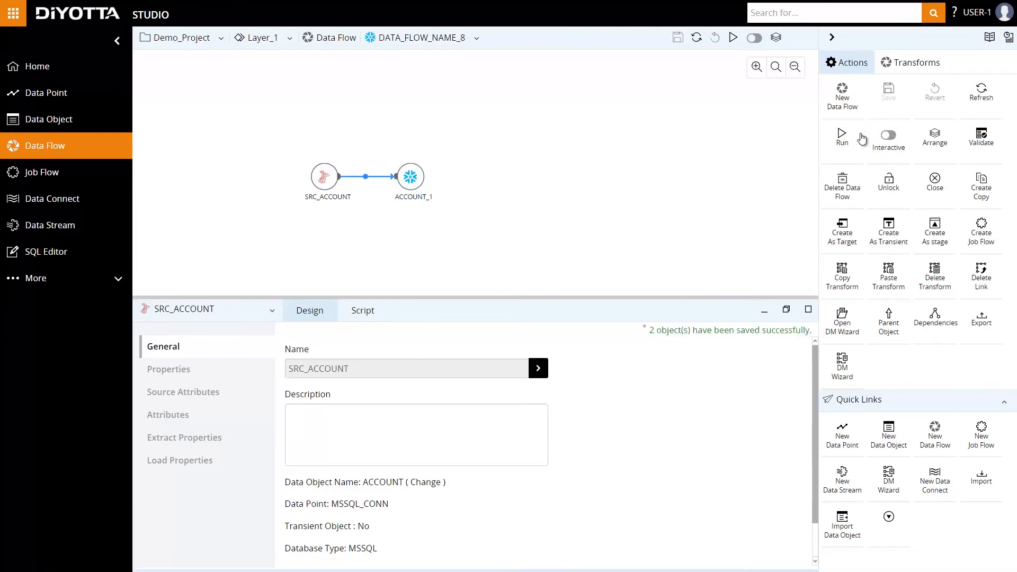
click(842, 138)
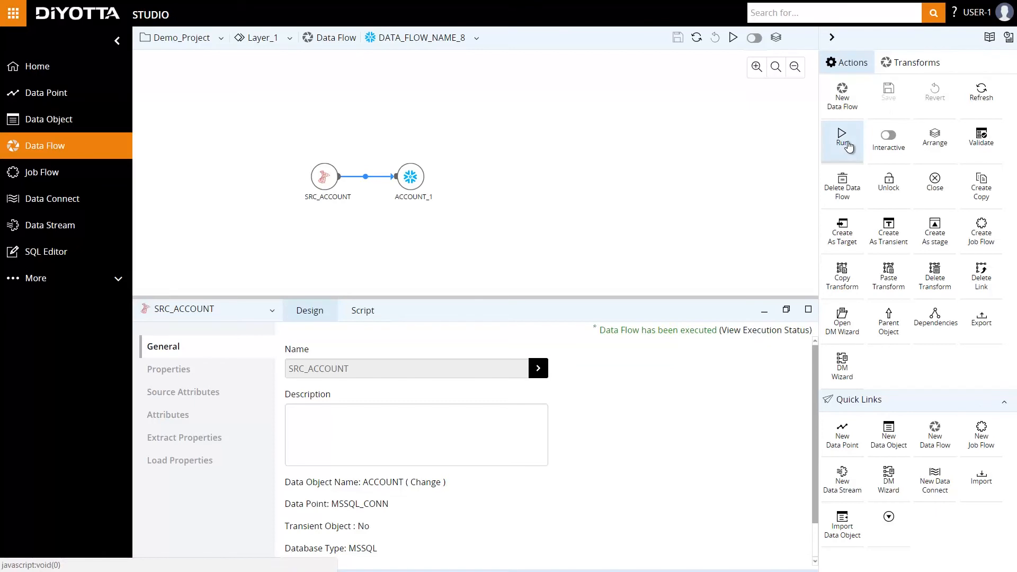
mouse_move(842, 136)
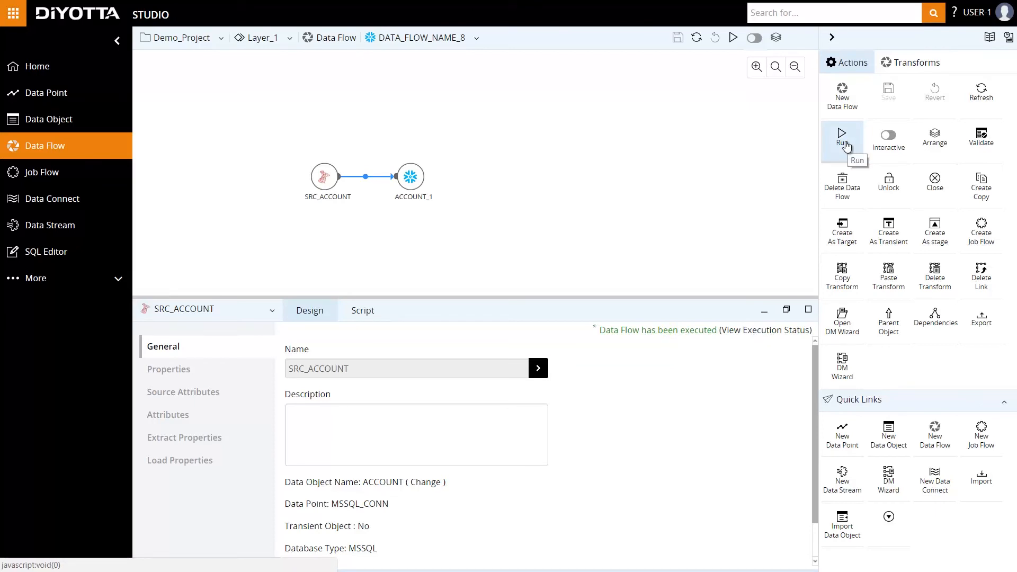
mouse_move(772, 339)
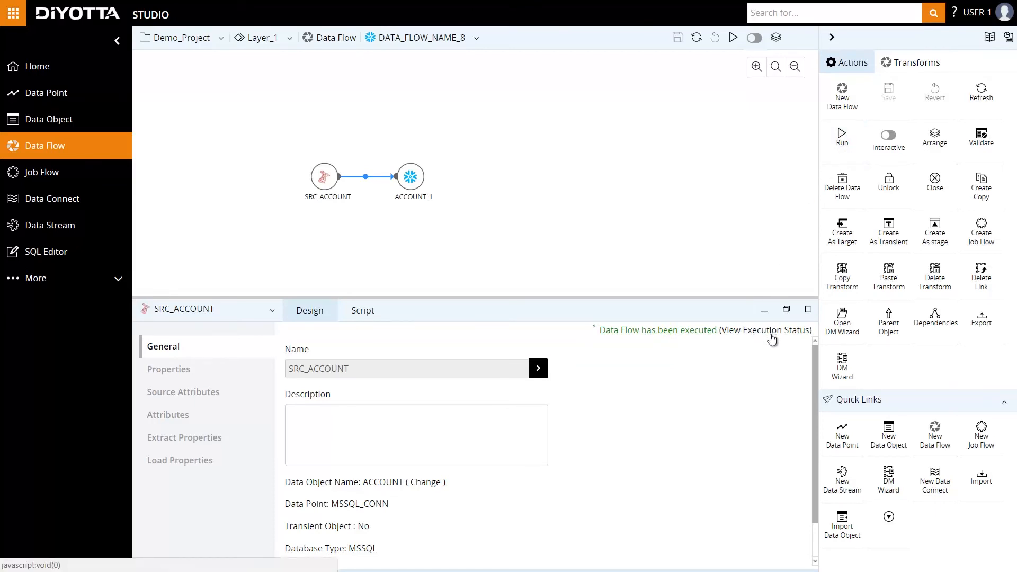
Check the newest DATA_FLOW_NAME_8 run succeeded with 24 ACCOUNT_1 rows, then review its log.
click(769, 330)
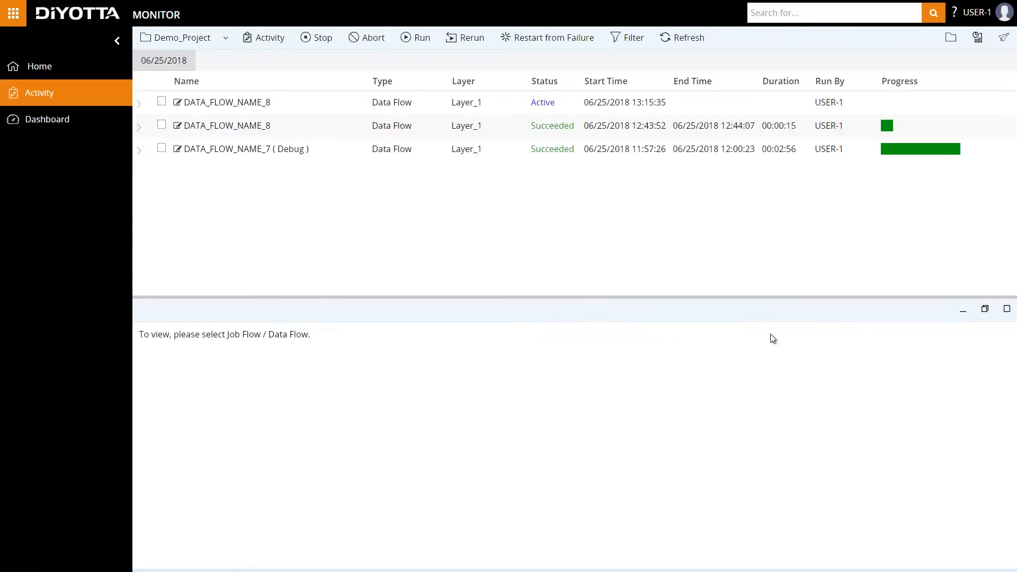
mouse_move(546, 116)
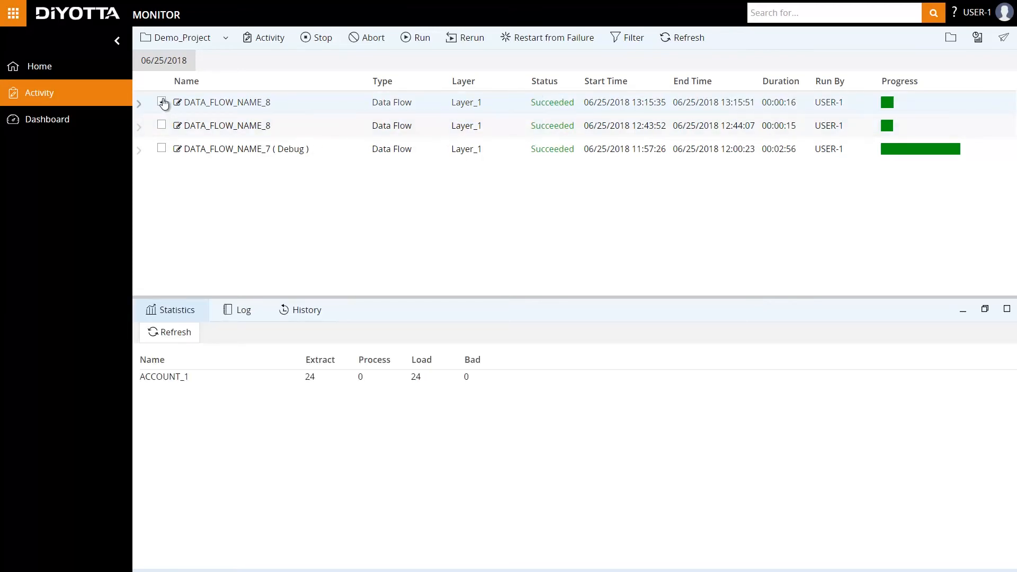
click(162, 102)
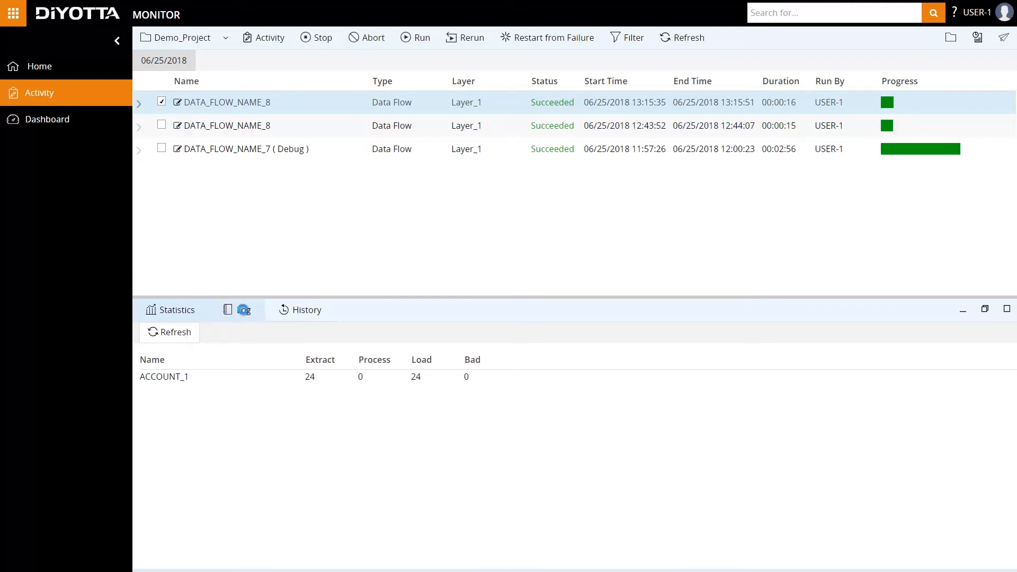
click(243, 309)
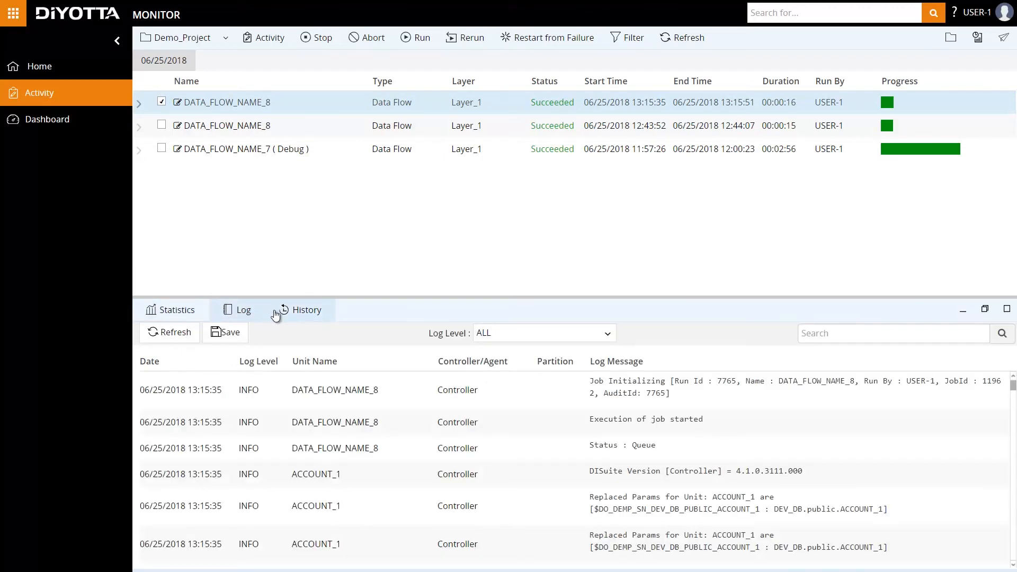
click(299, 309)
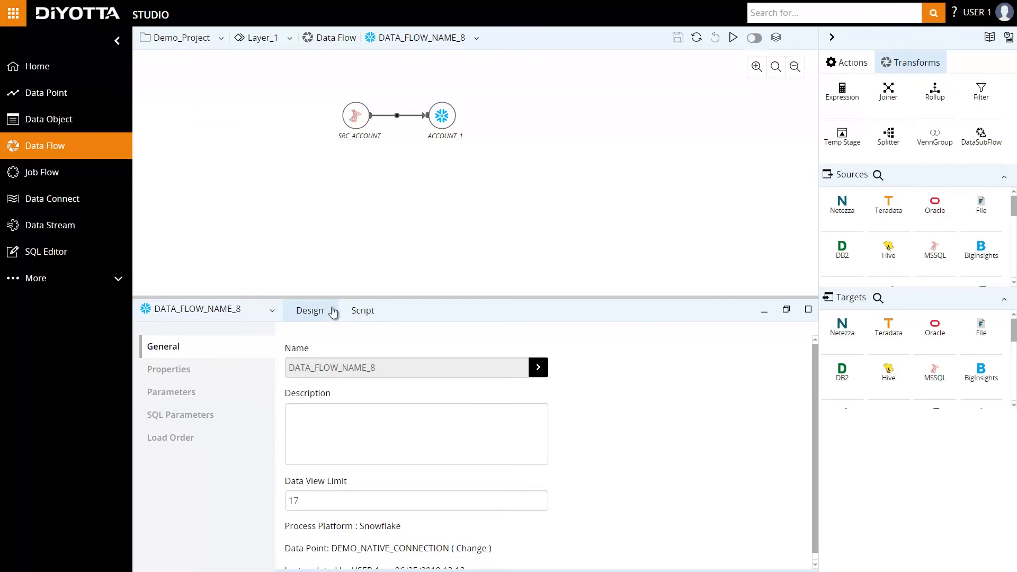
mouse_move(754, 43)
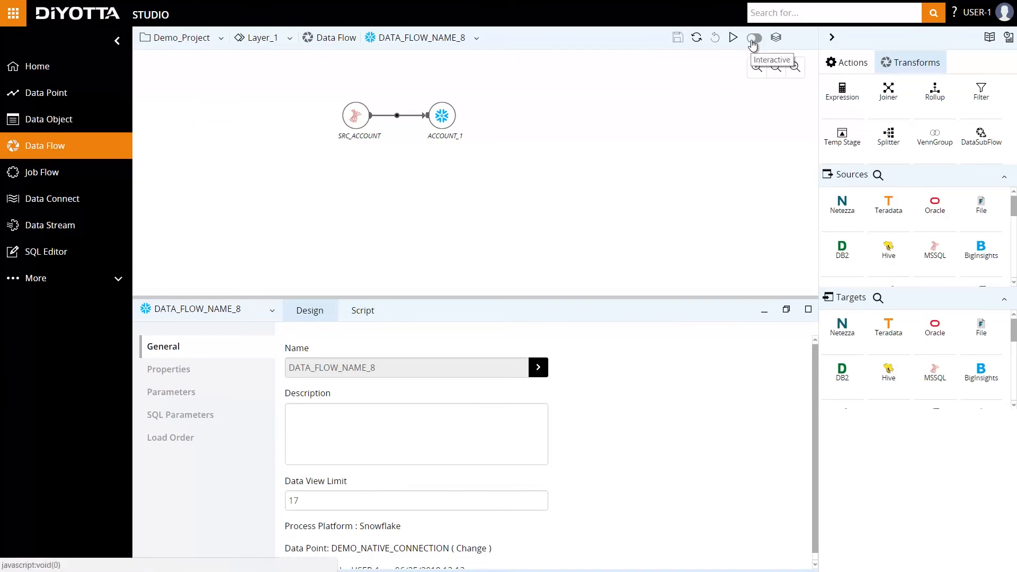
Enable interactive mode and preview the rows loaded into the ACCOUNT_1 target.
click(754, 37)
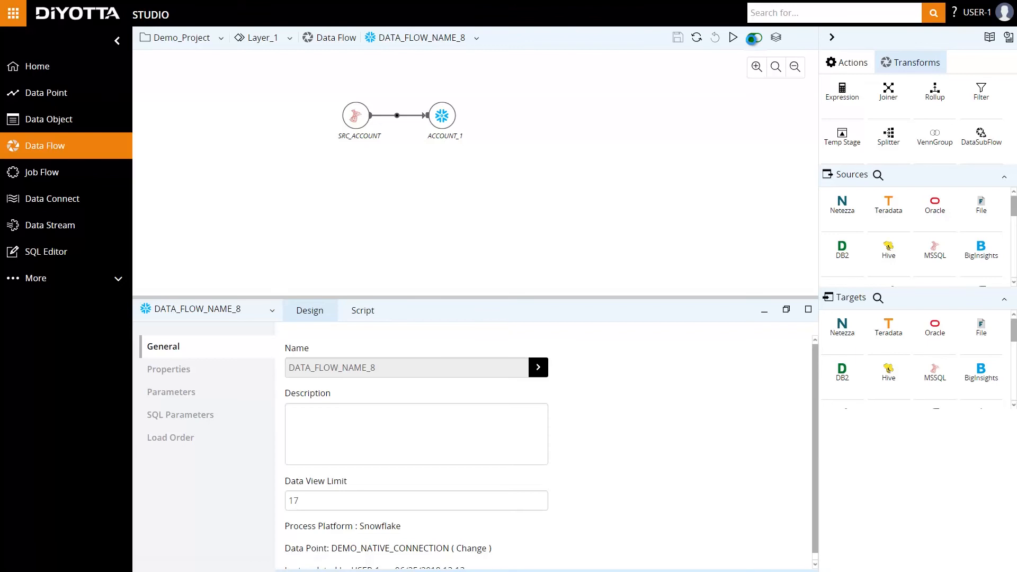
mouse_move(753, 44)
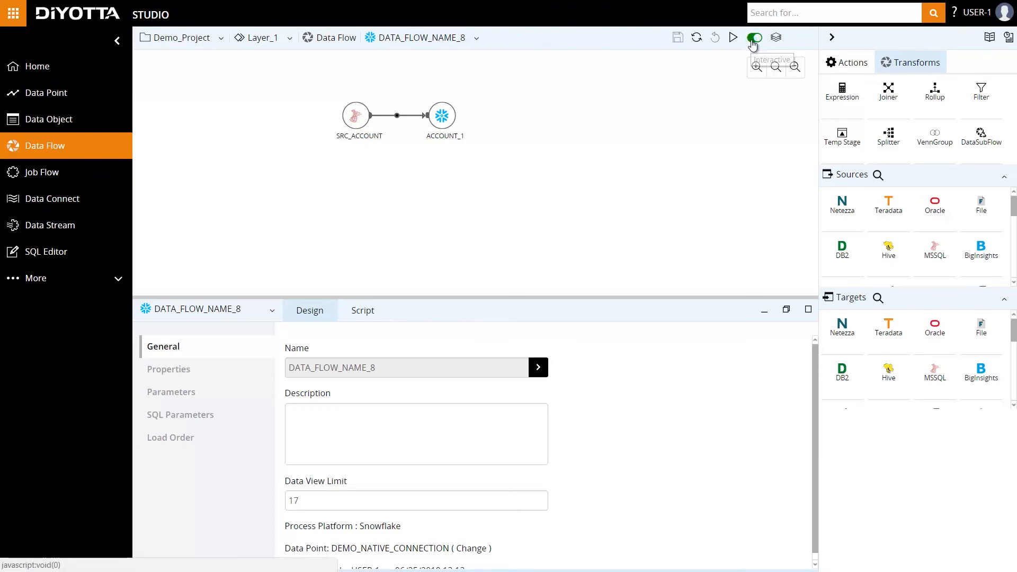
mouse_move(755, 43)
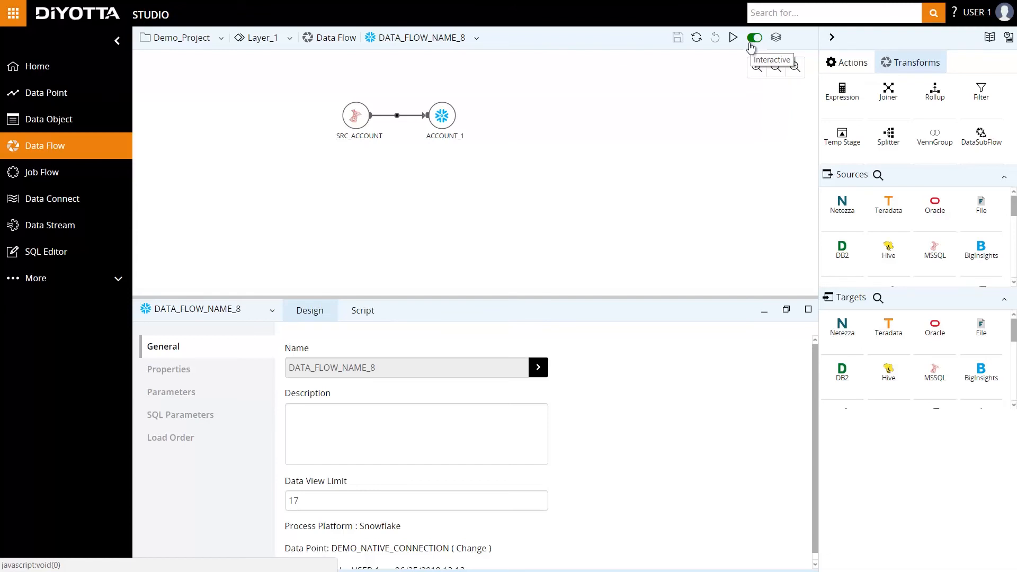
click(442, 115)
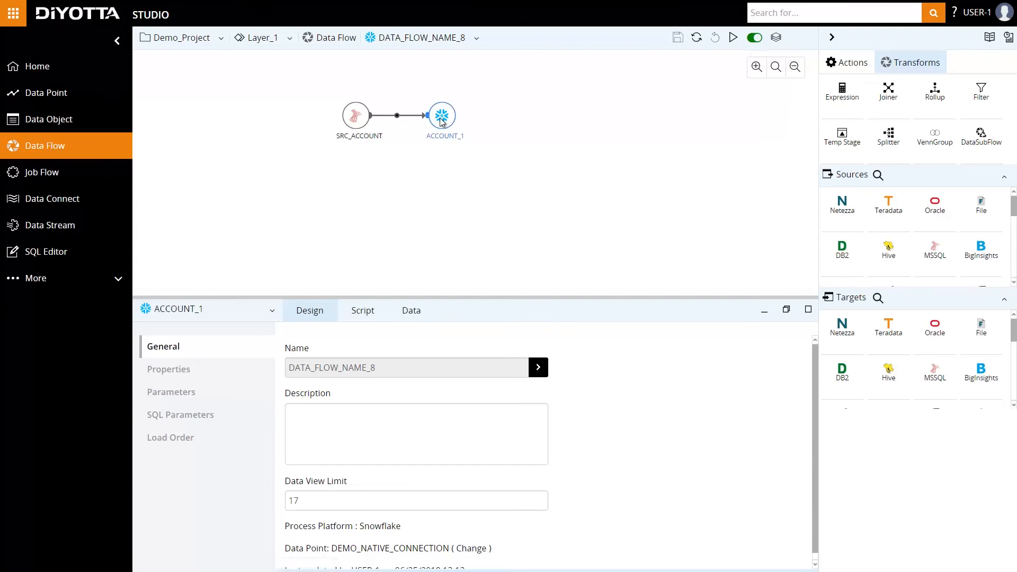
click(442, 116)
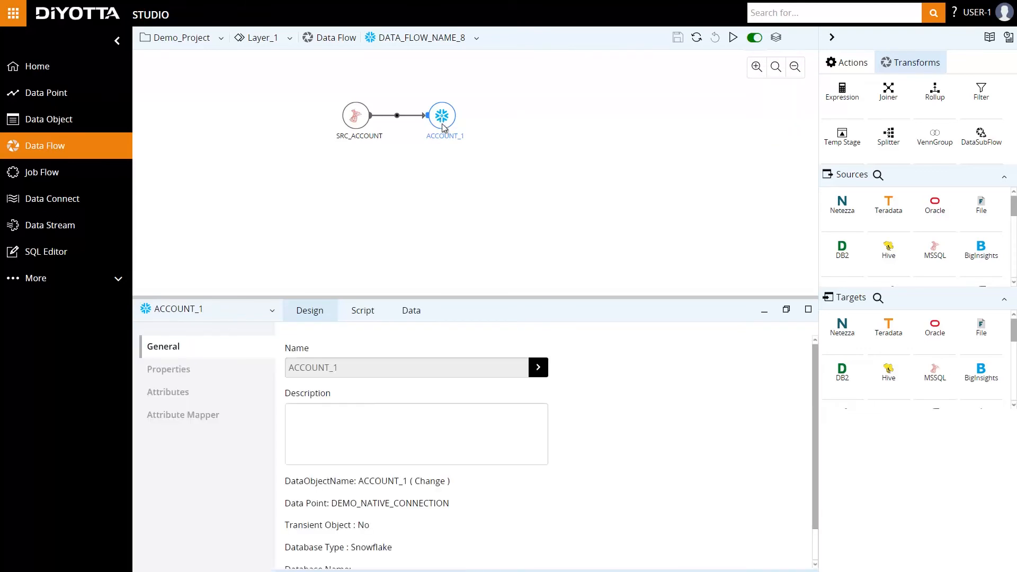
click(411, 310)
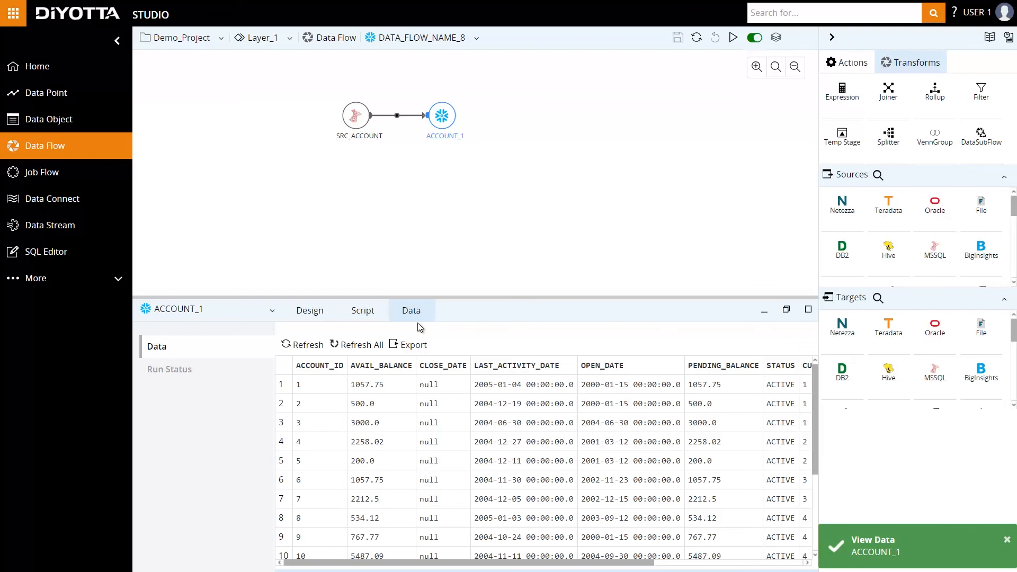
scroll(down, 3)
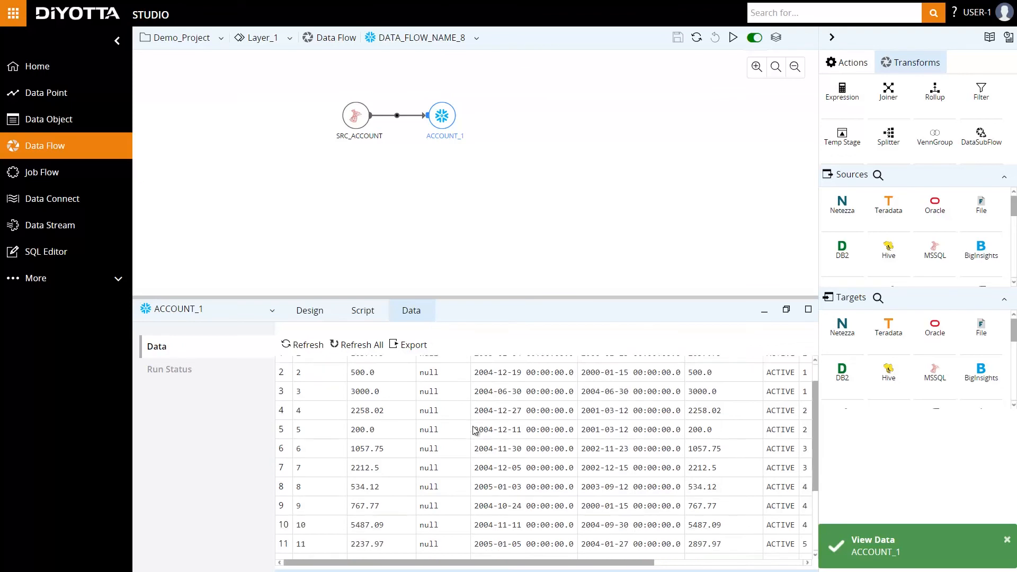
scroll(down, 3)
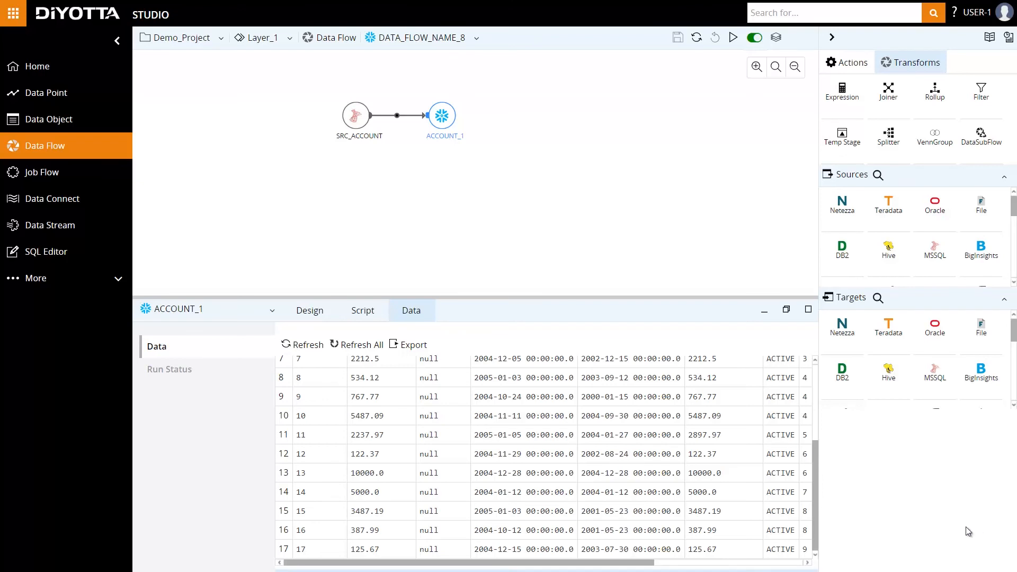
click(309, 310)
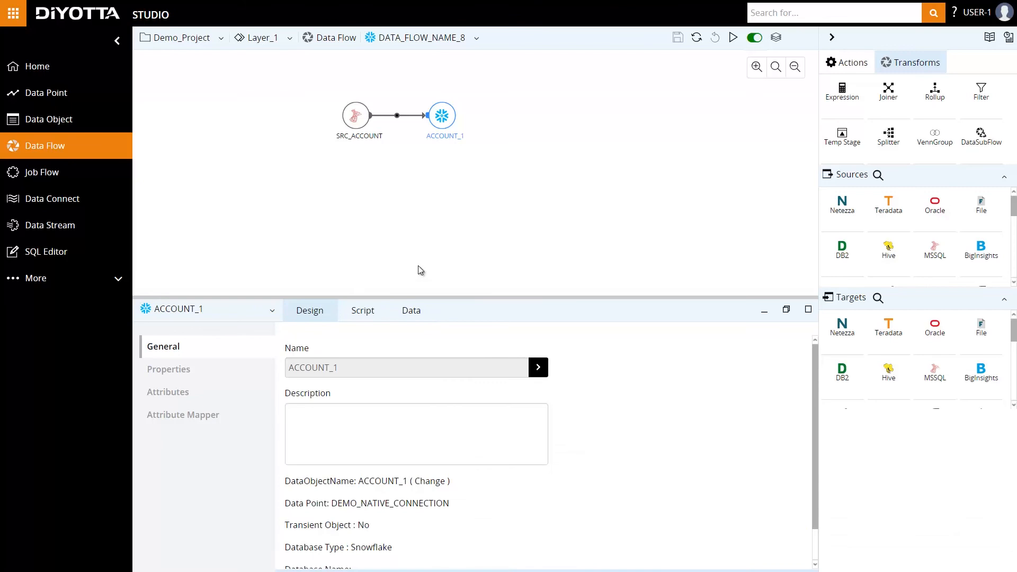
click(41, 172)
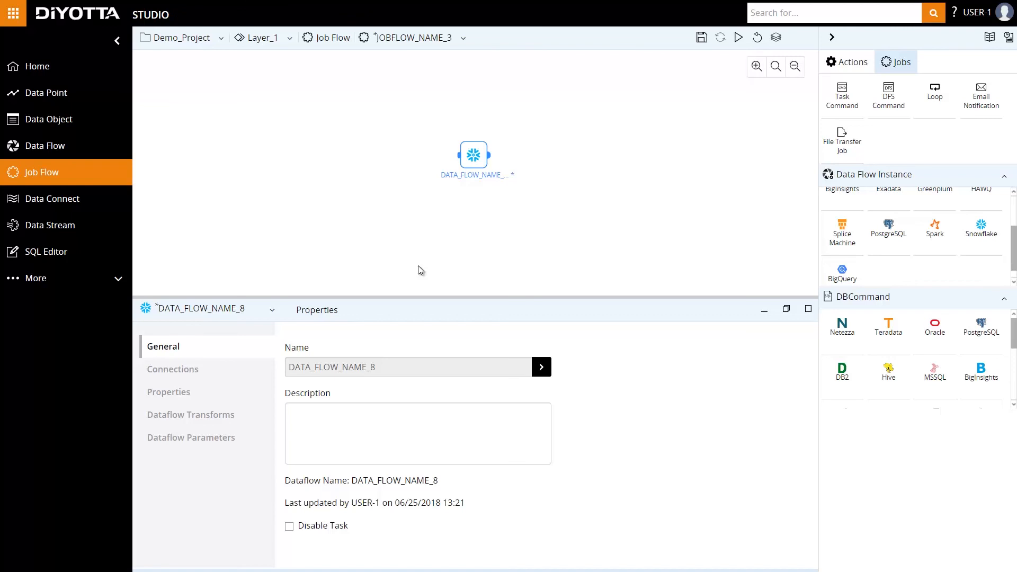
Open the Diyotta application launcher listing Monitor, Scheduler, Lineage and Admin.
click(13, 14)
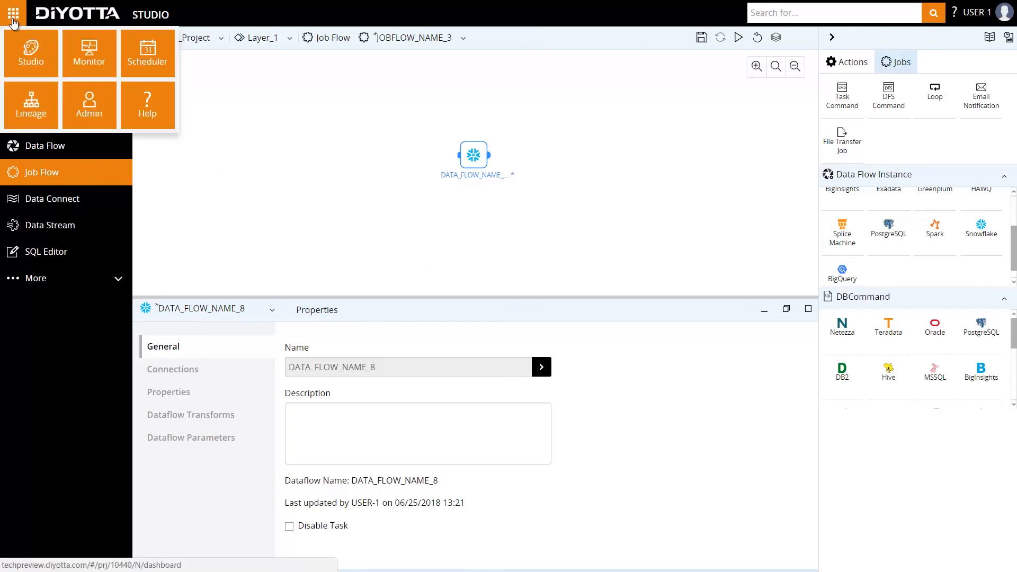
mouse_move(147, 53)
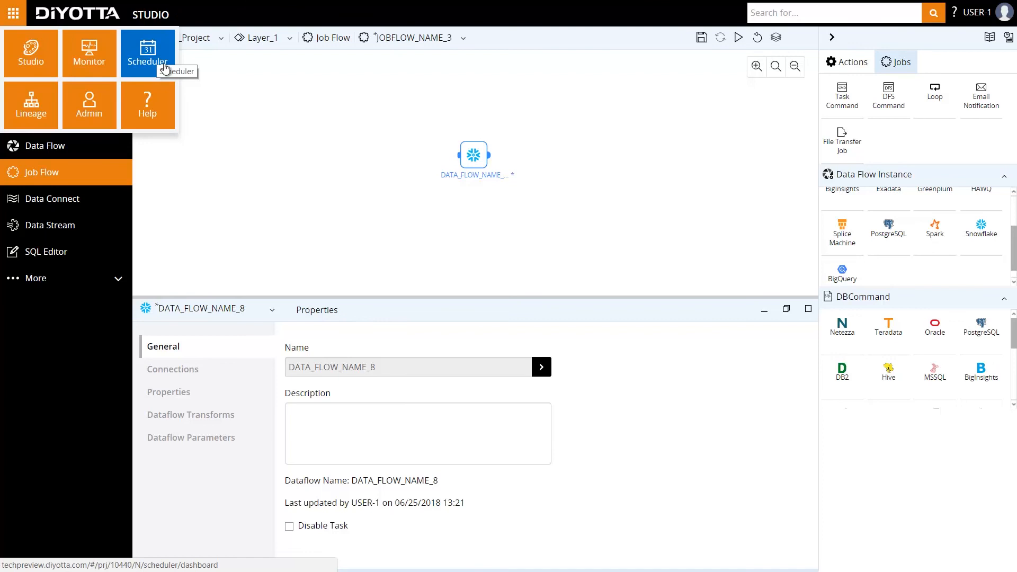
mouse_move(254, 199)
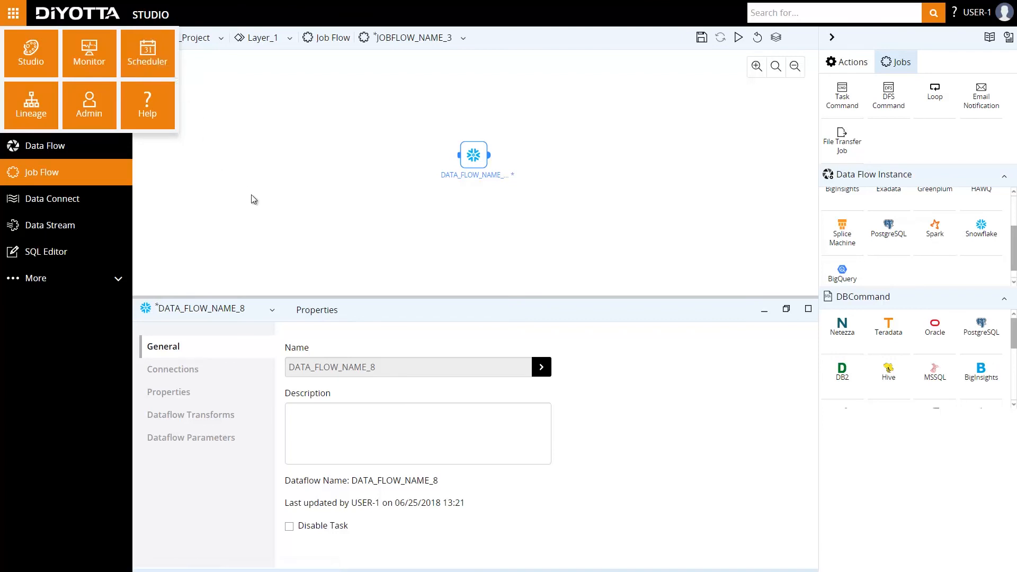